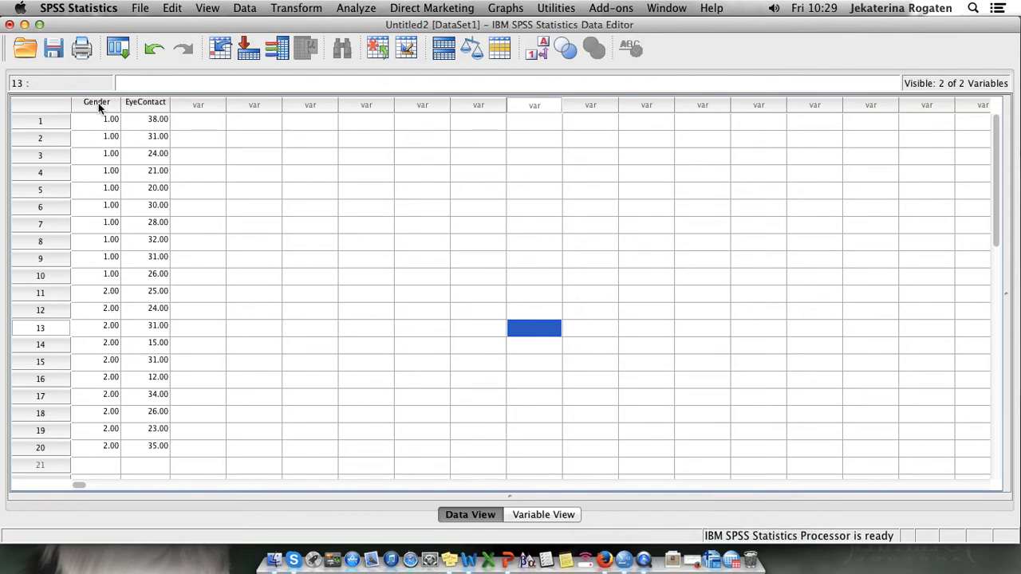
mouse_move(112, 291)
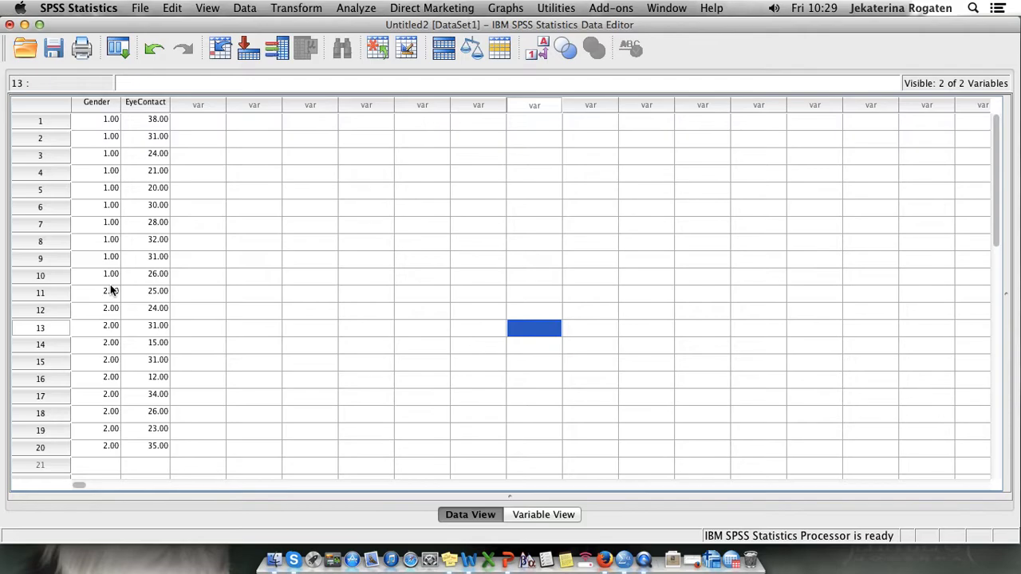
mouse_move(568, 519)
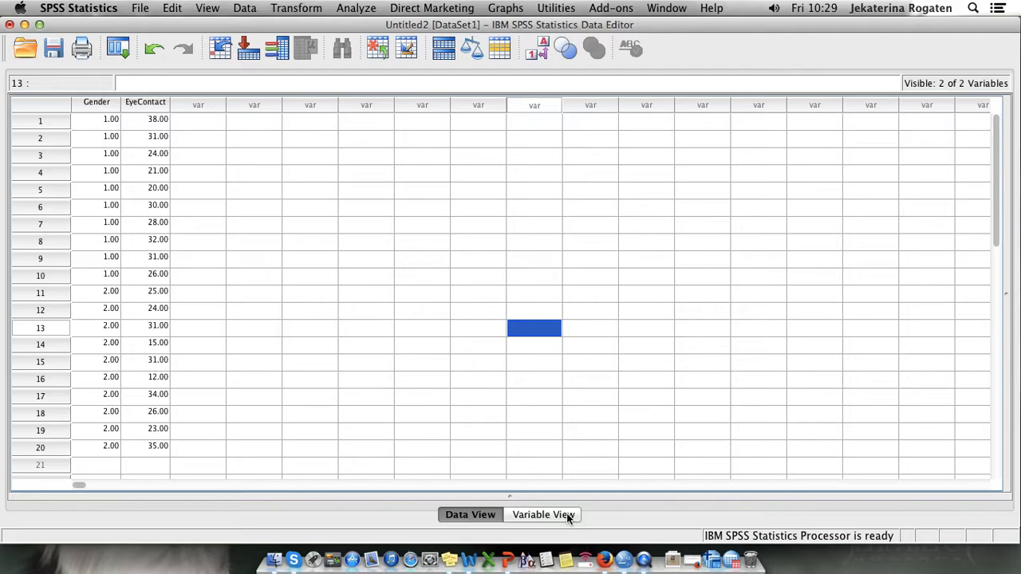
- Check in Variable View that Gender's value labels are 1 = male and 2 = female
left_click(541, 515)
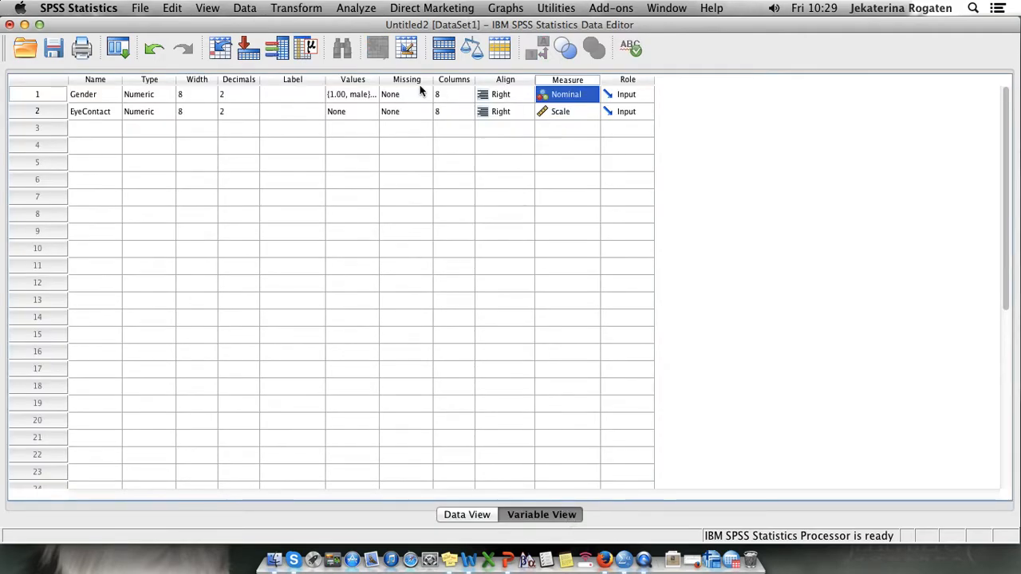
left_click(353, 94)
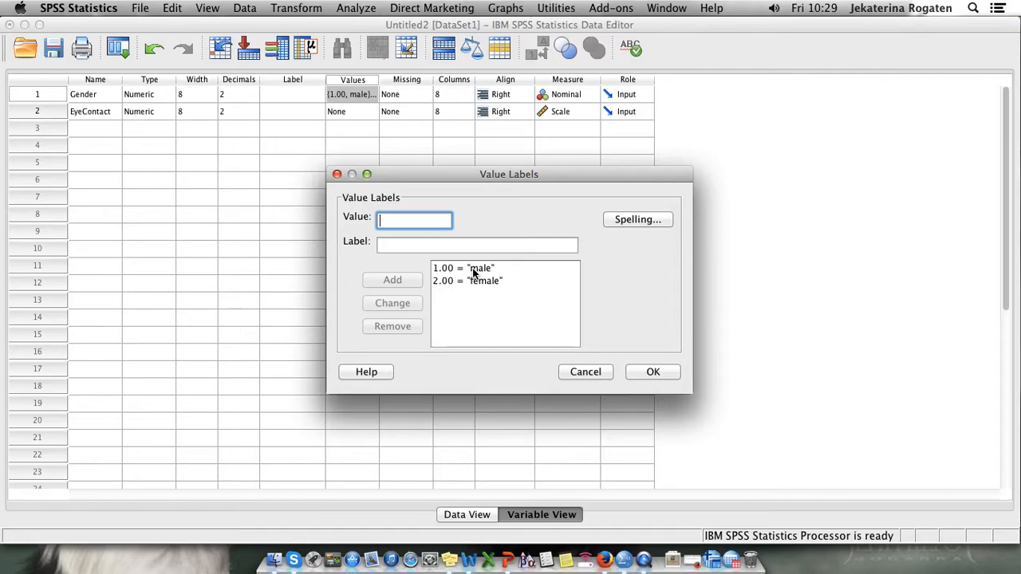
mouse_move(654, 372)
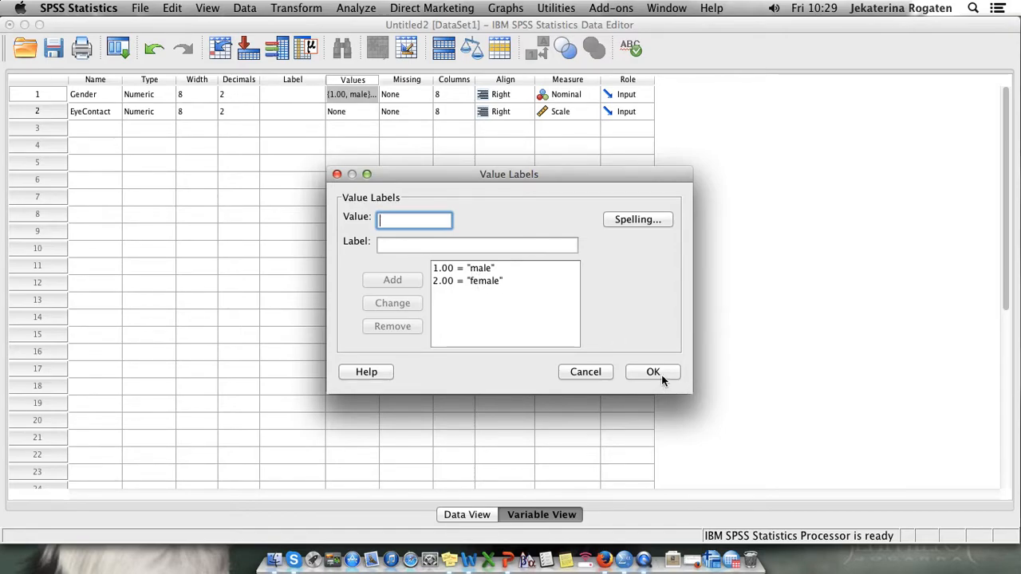
left_click(652, 371)
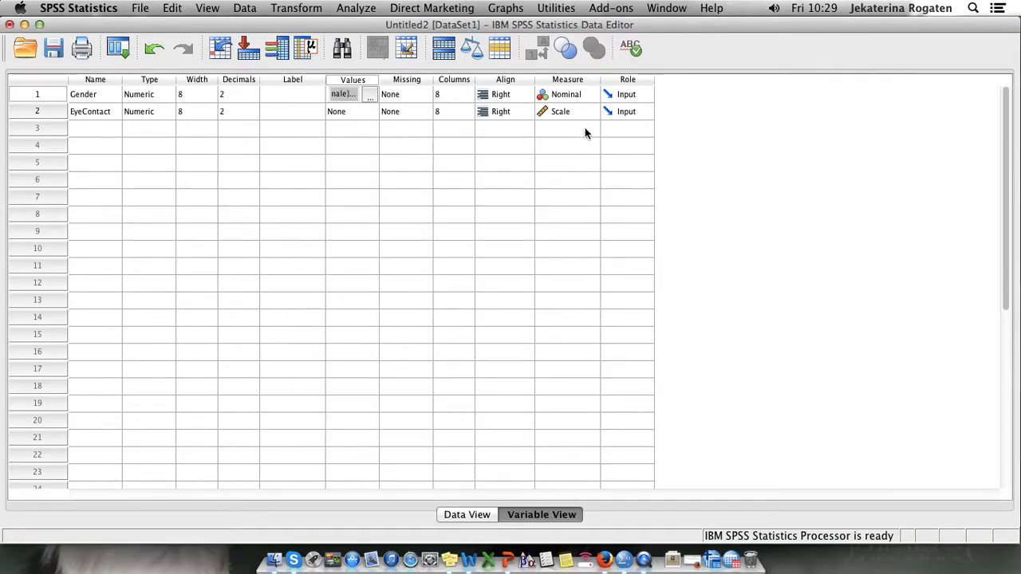
mouse_move(592, 117)
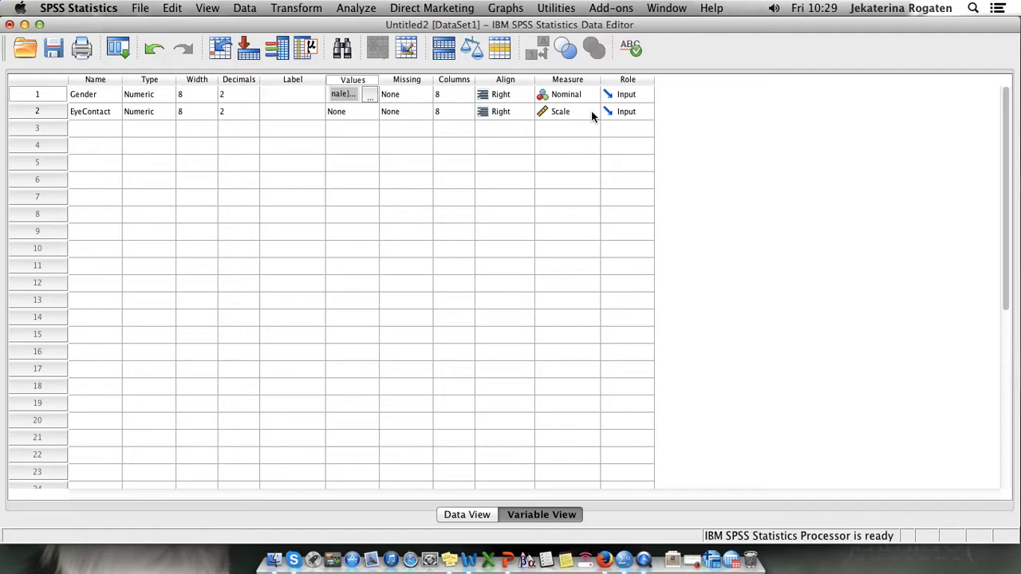
mouse_move(582, 99)
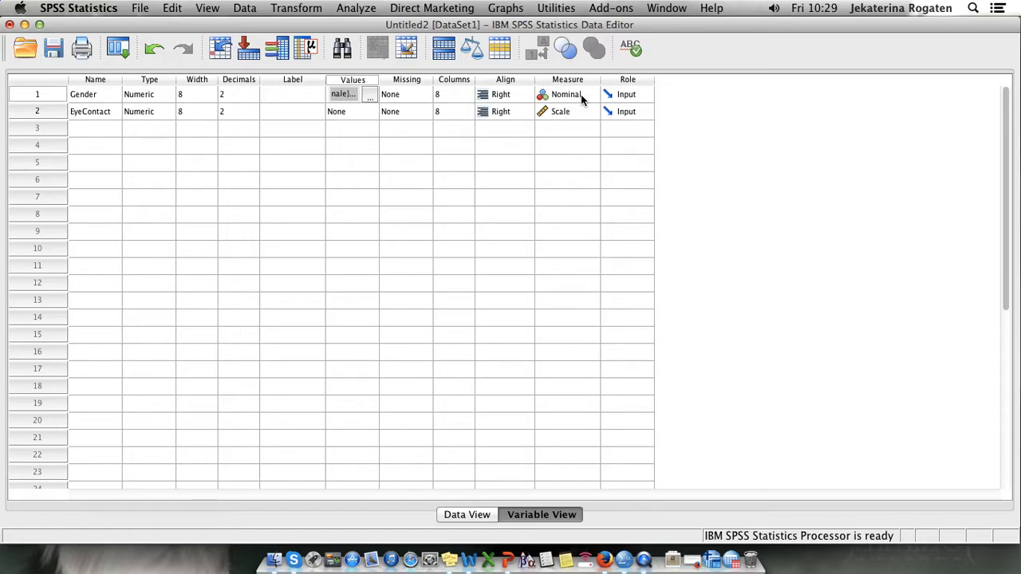
- Return to Data View showing the Gender and EyeContact values
left_click(466, 514)
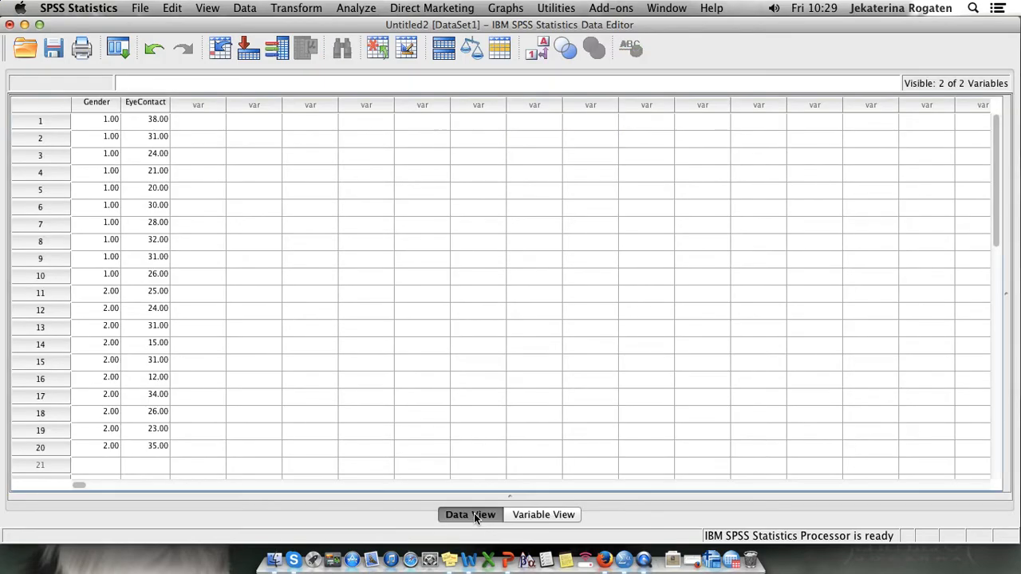
mouse_move(367, 167)
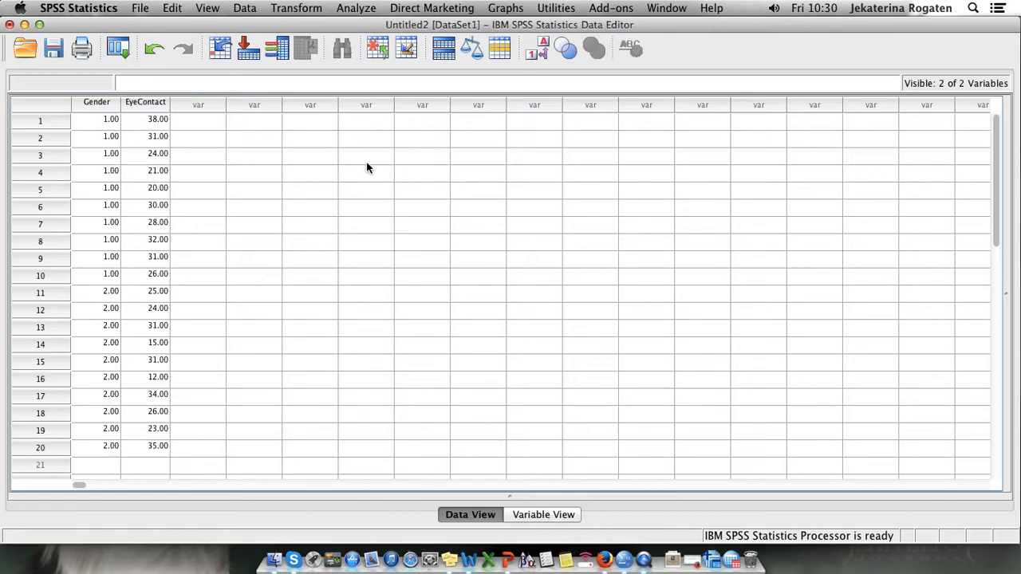
mouse_move(369, 137)
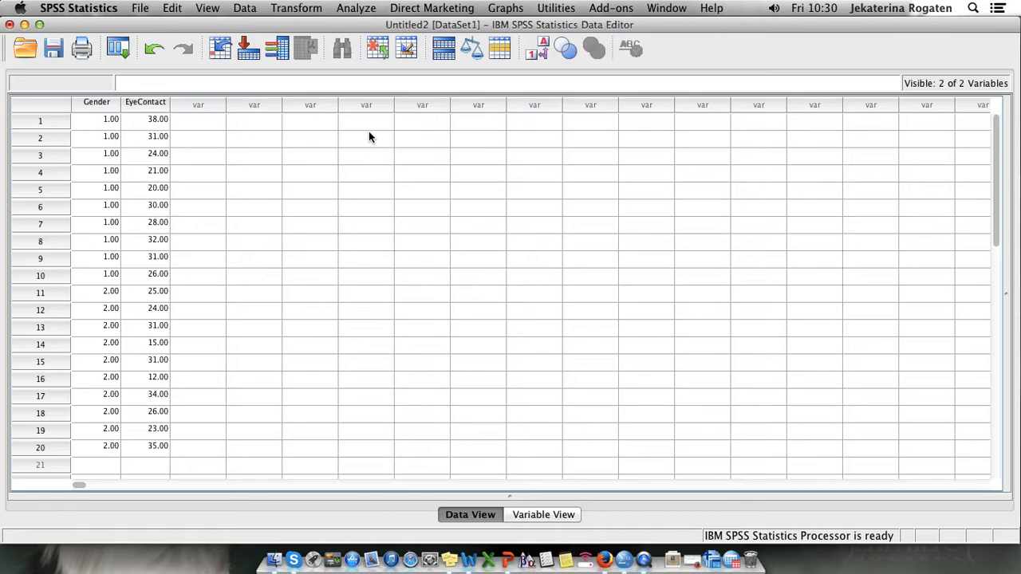
- Split the file by Gender with output organized as separate groups
left_click(244, 8)
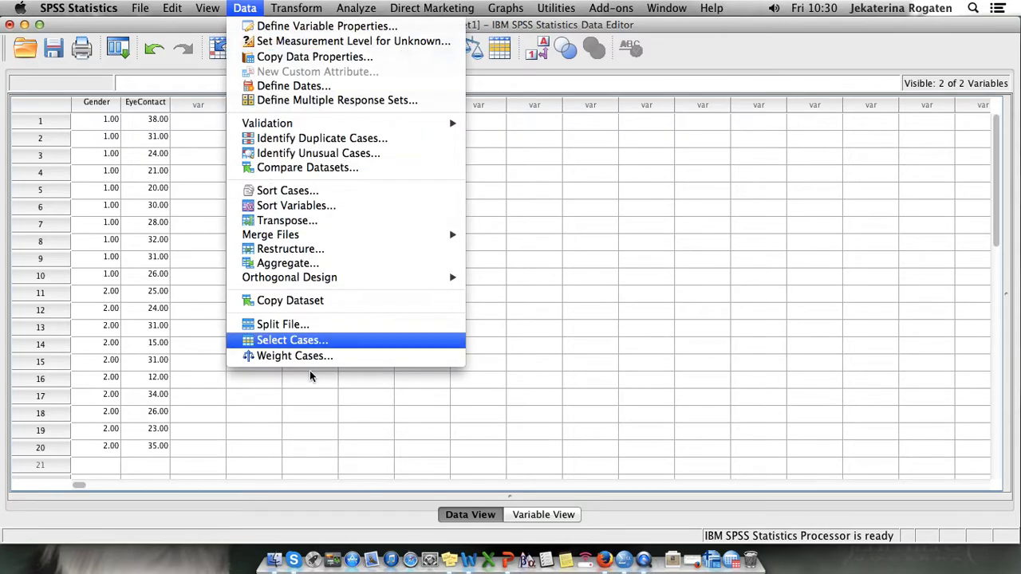
left_click(283, 323)
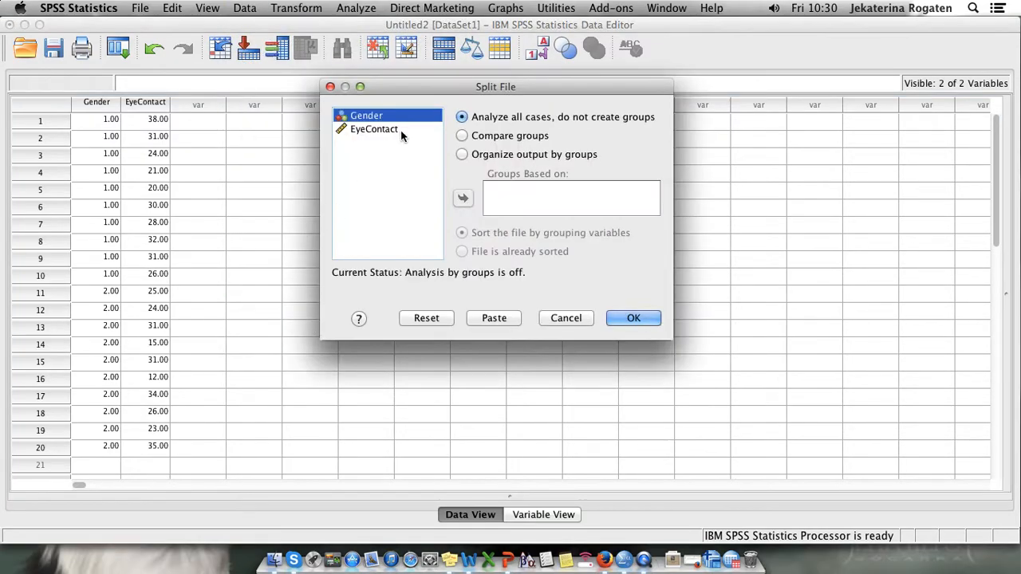
left_click(461, 154)
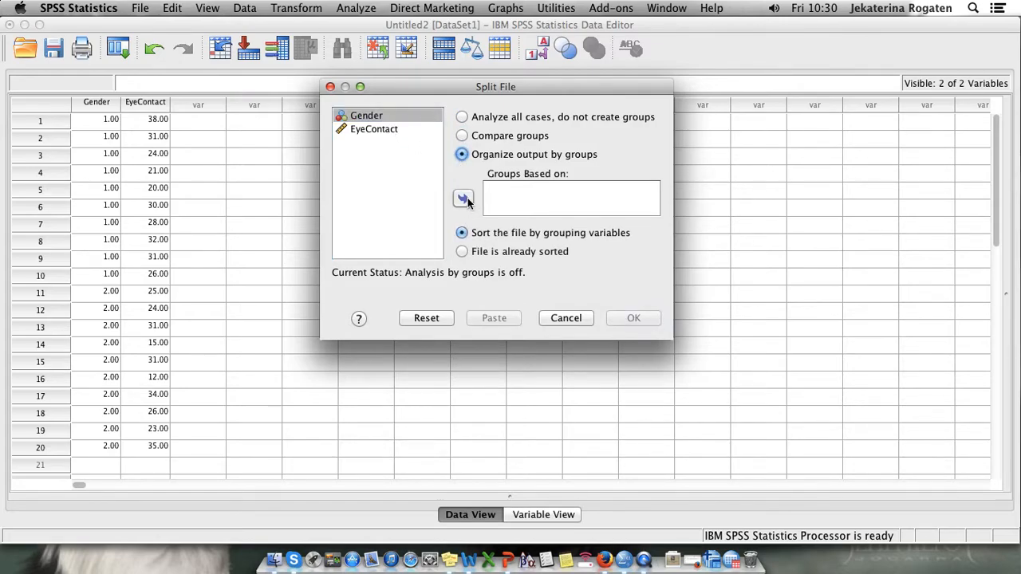
left_click(463, 197)
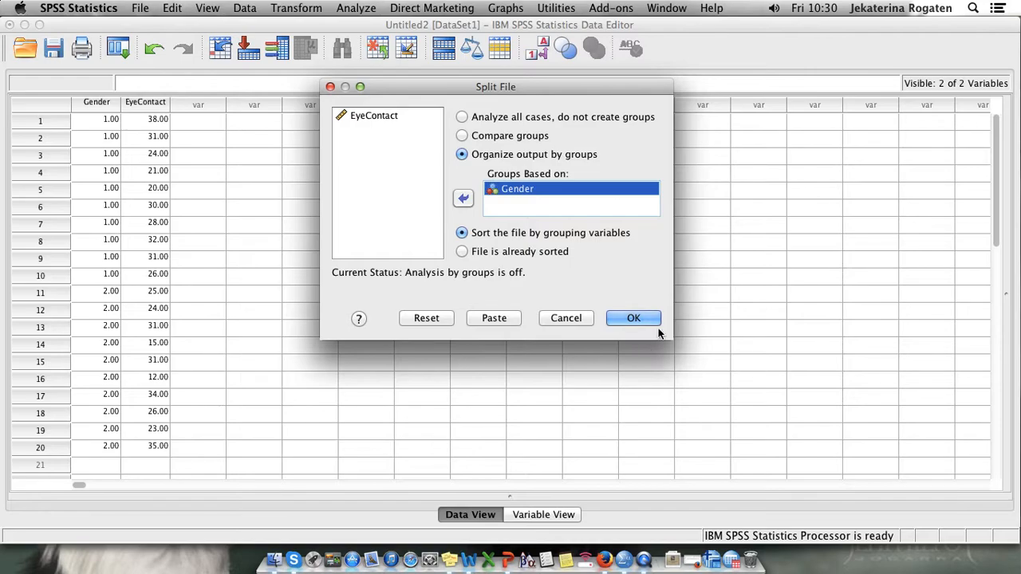
left_click(634, 317)
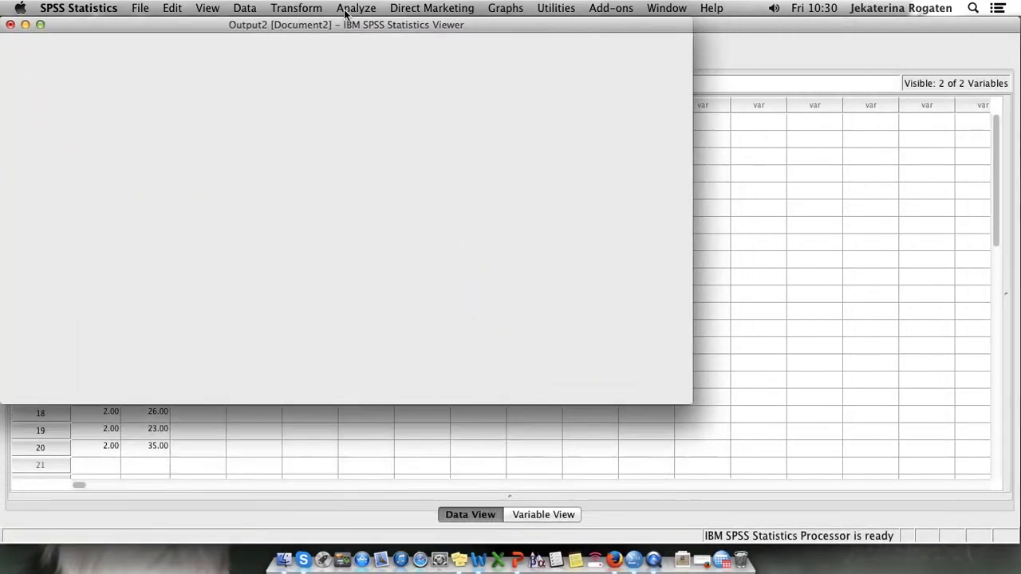
- Run Descriptives on EyeContact so statistics are reported per gender
left_click(355, 8)
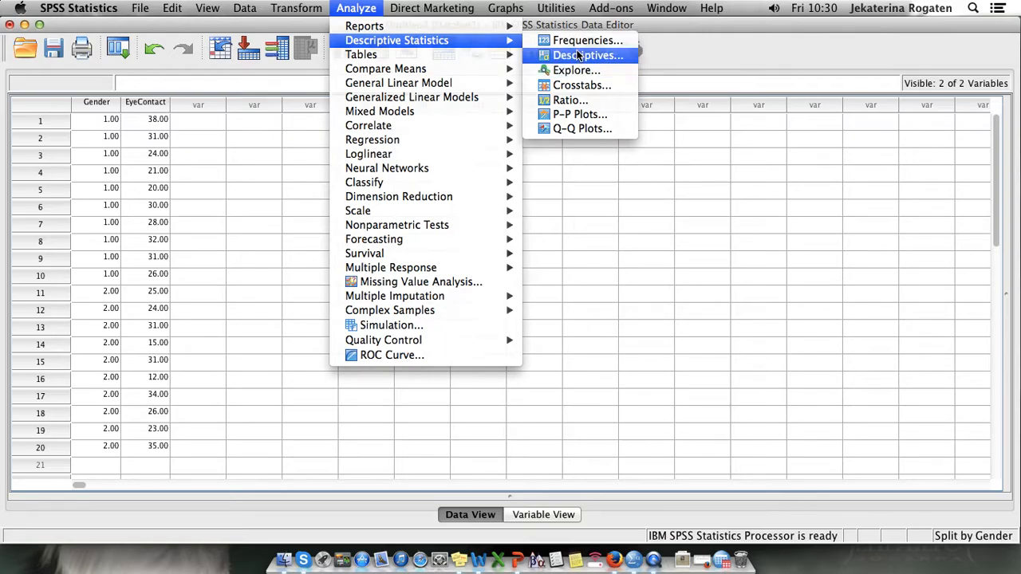
left_click(587, 55)
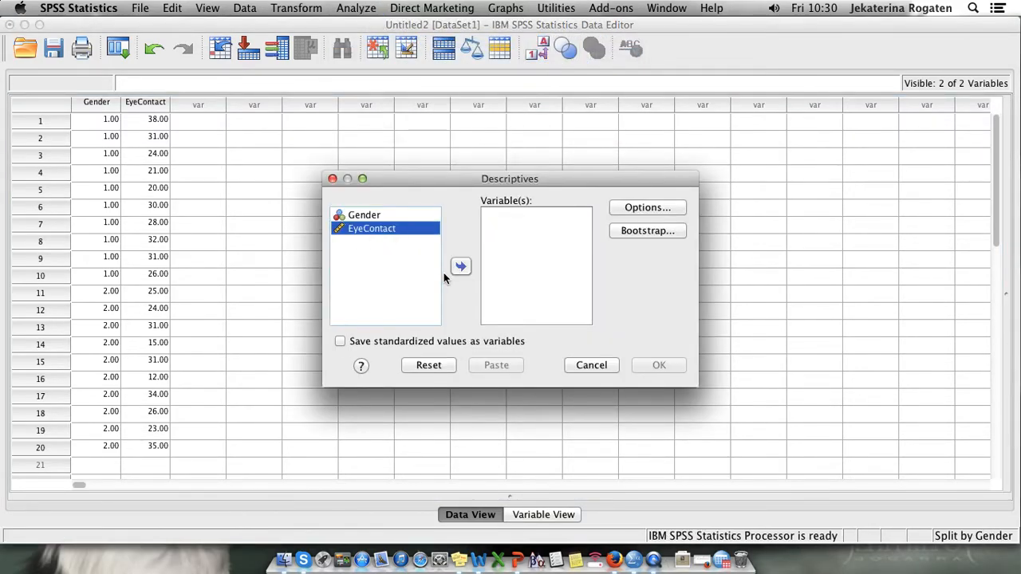
left_click(460, 266)
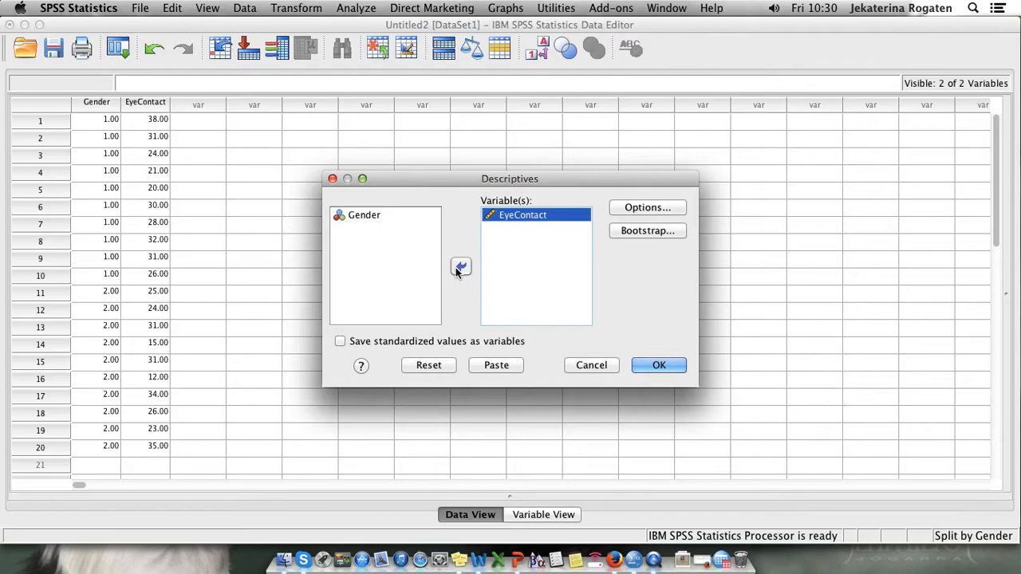
left_click(647, 207)
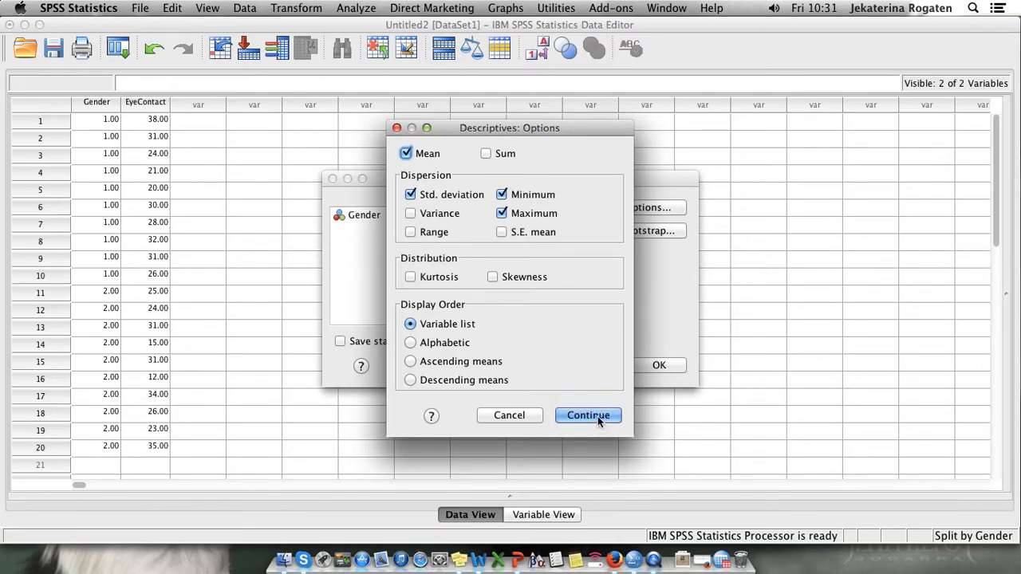
left_click(588, 415)
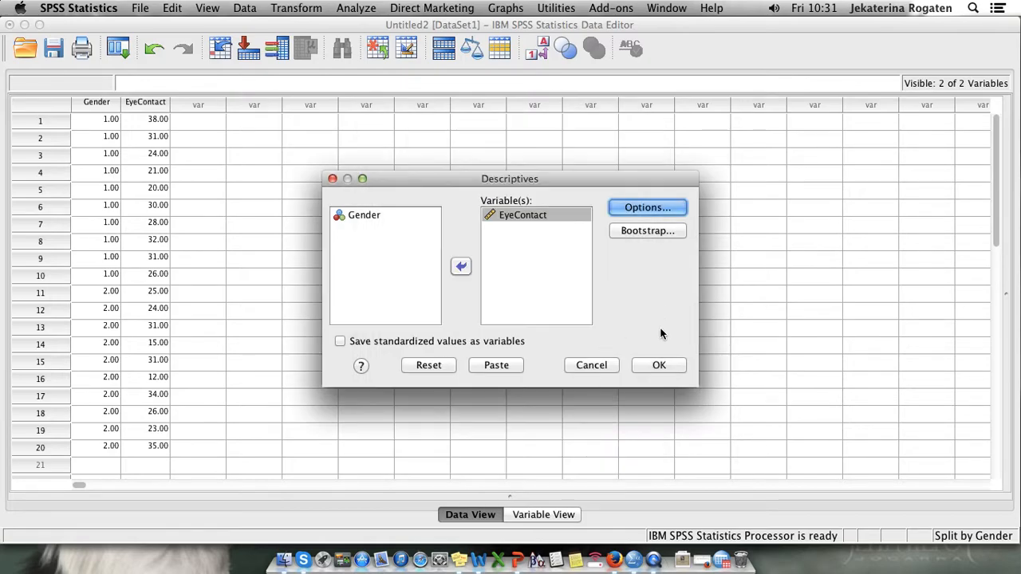
left_click(659, 364)
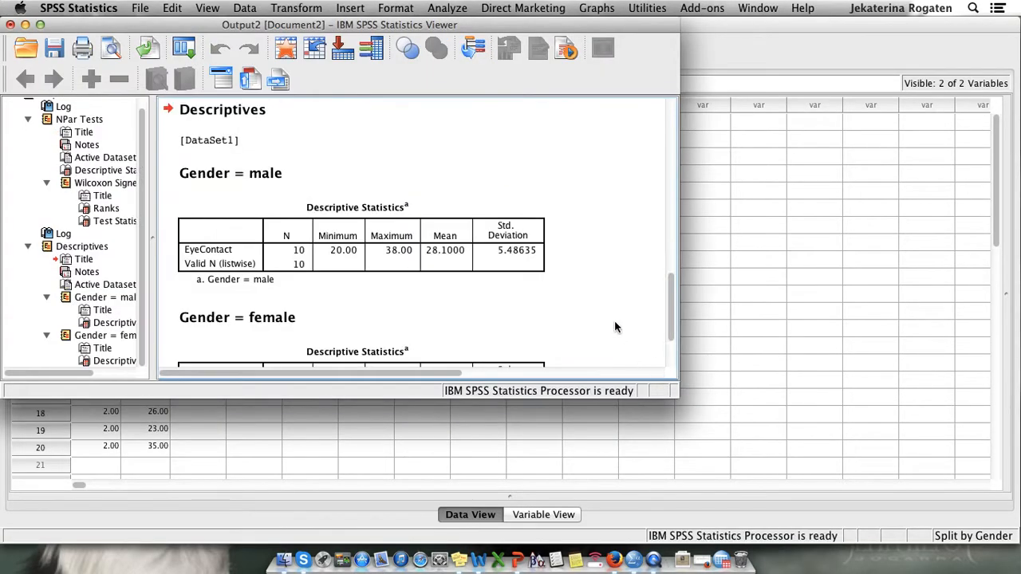
- Review the male and female Descriptives tables, then bring the Data Editor forward
left_click(356, 243)
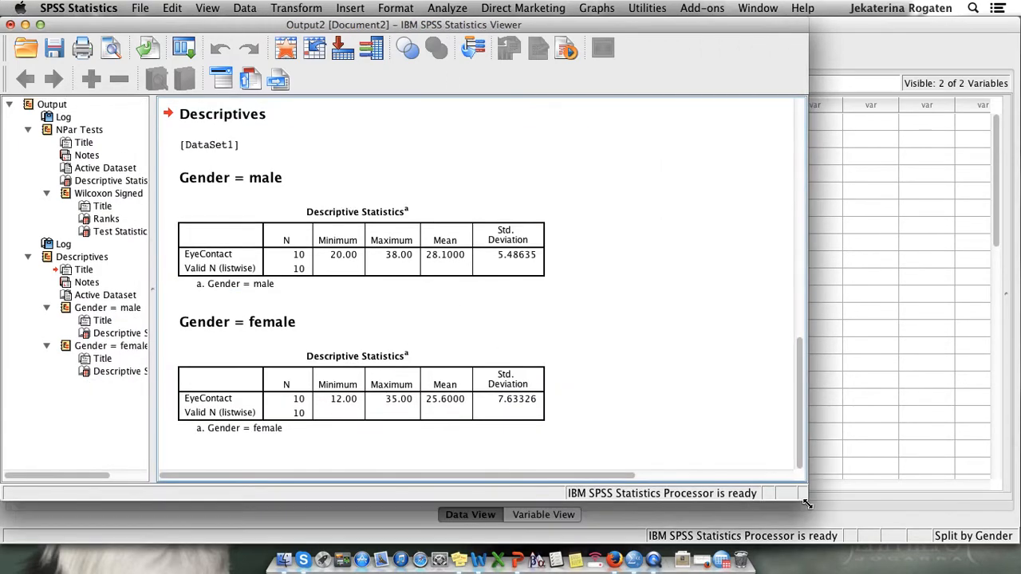
left_click(359, 255)
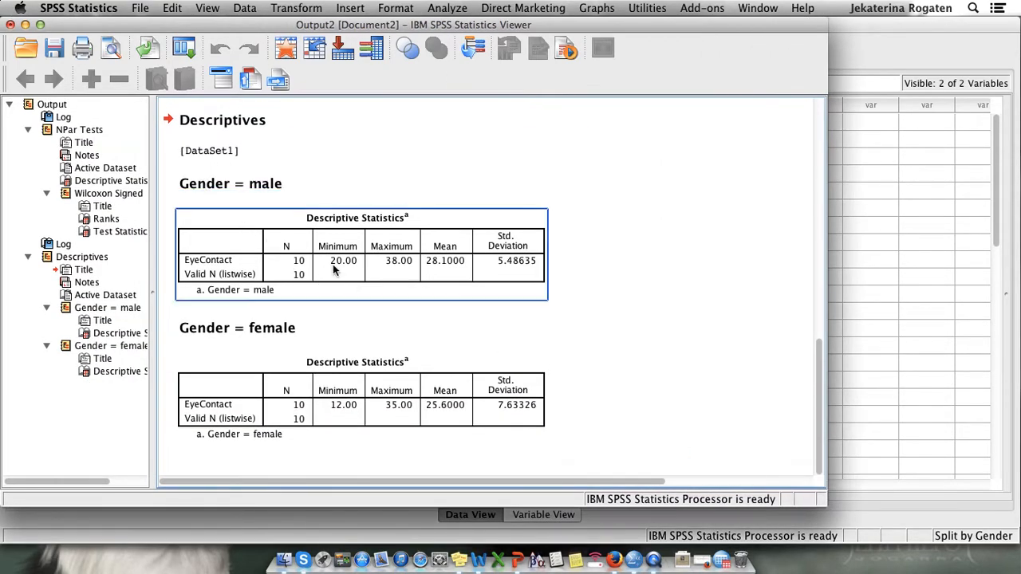
mouse_move(447, 269)
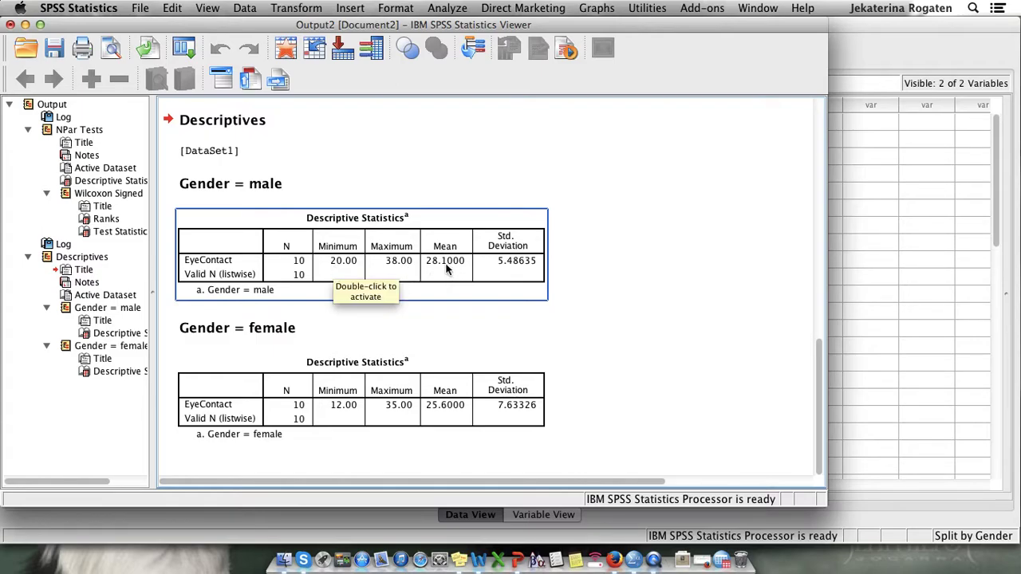
mouse_move(380, 322)
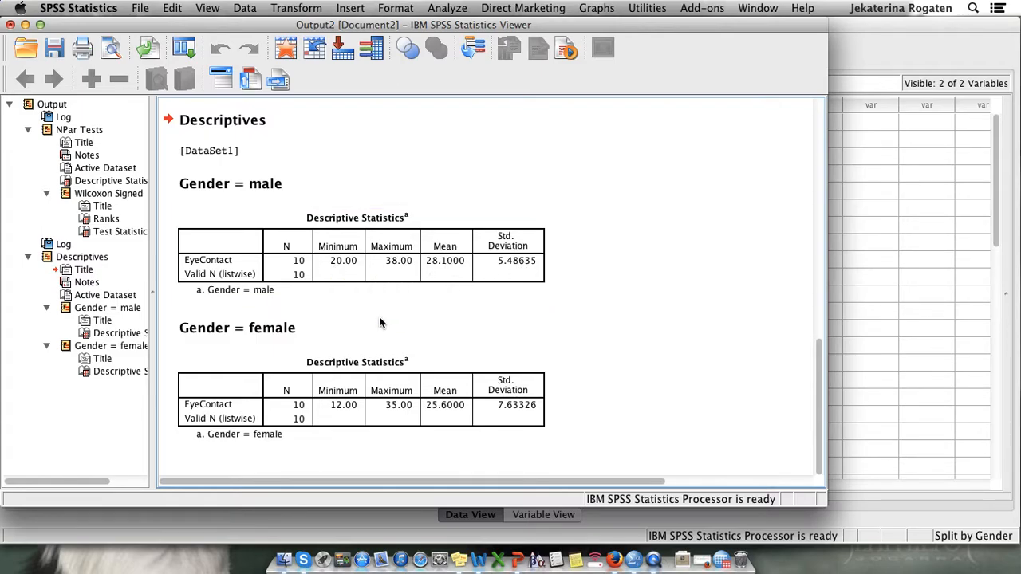
left_click(359, 399)
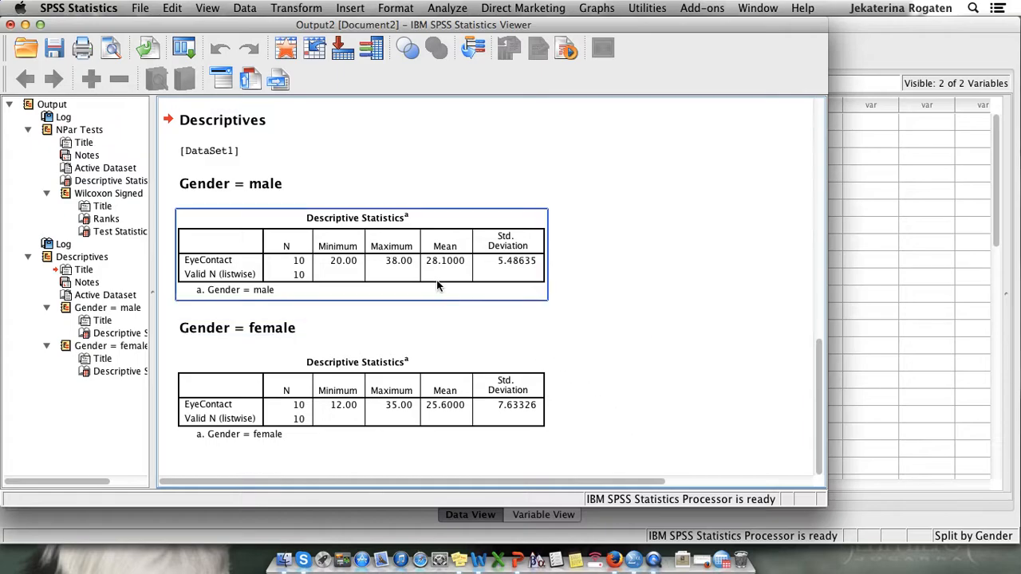
left_click(627, 387)
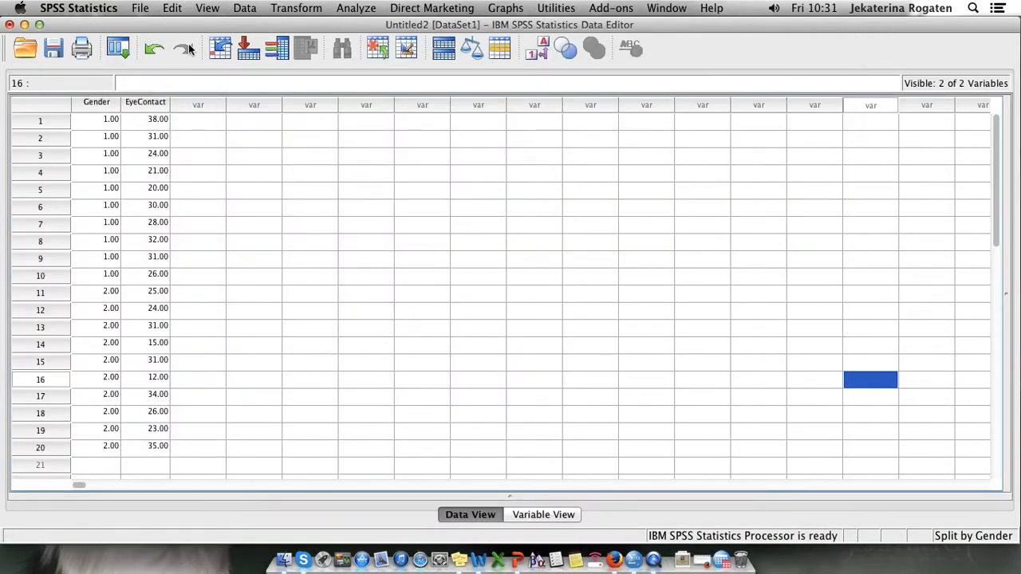
- Switch Split File back to analysing all cases without groups
left_click(244, 8)
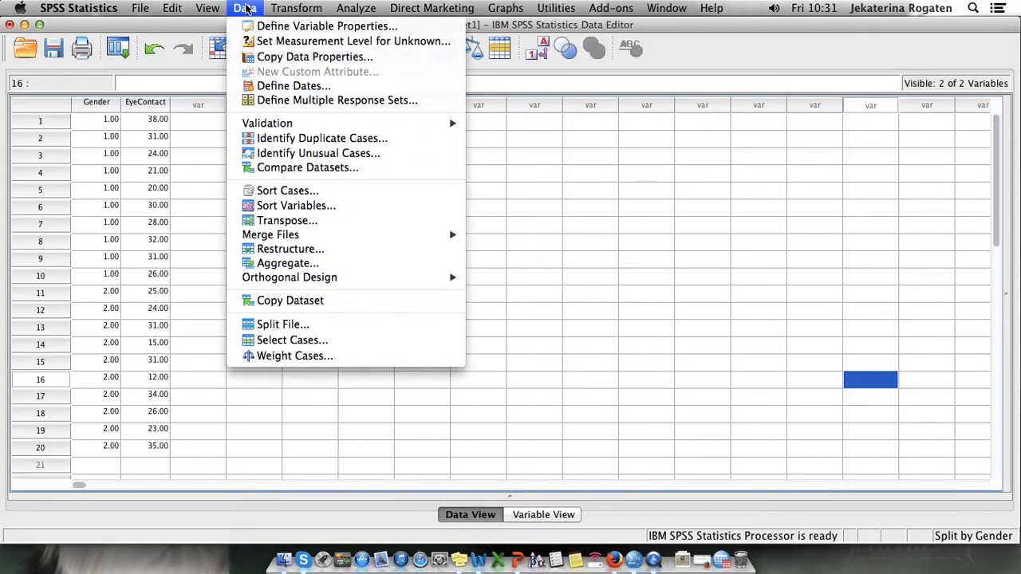
mouse_move(282, 324)
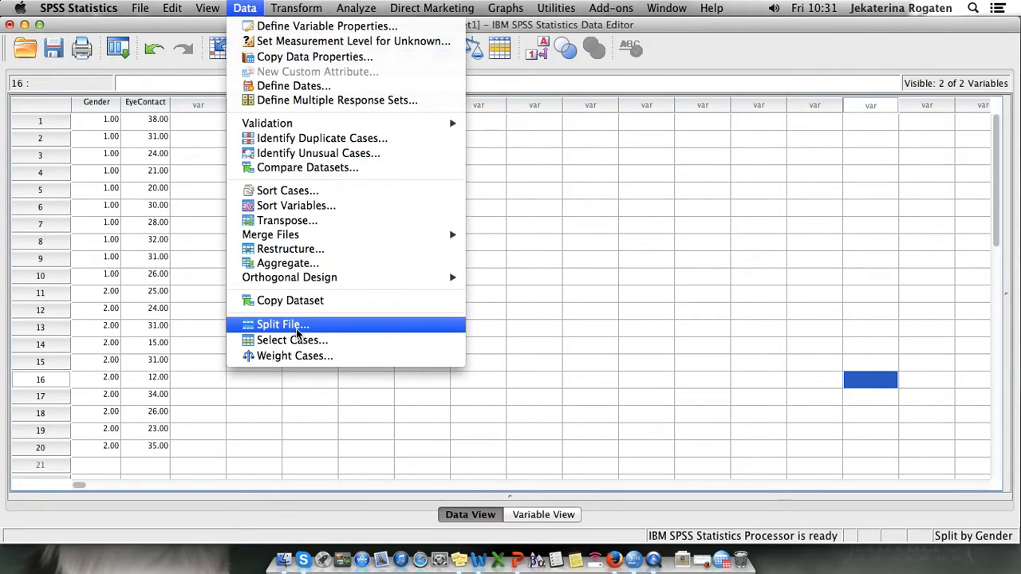
left_click(283, 324)
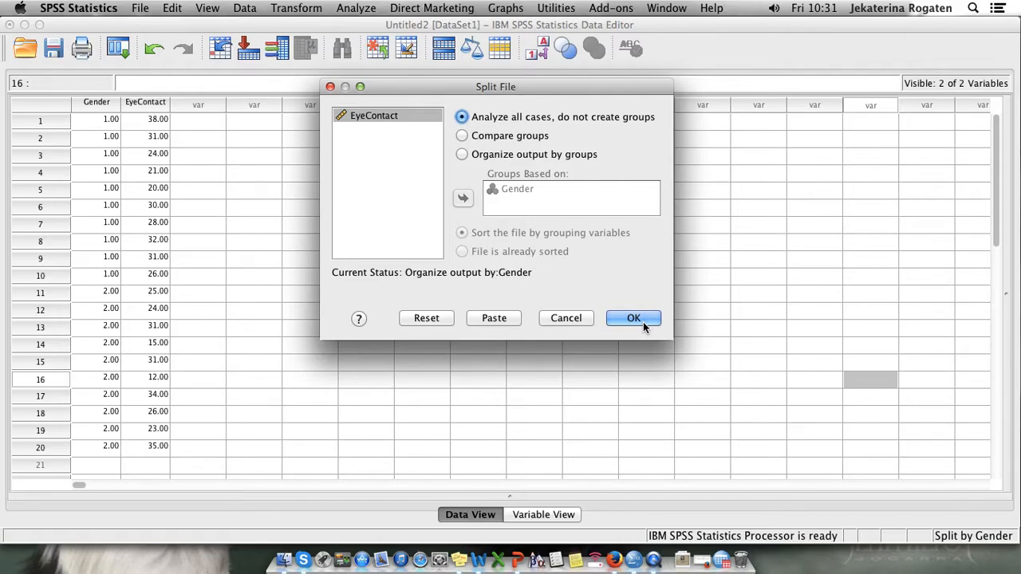
left_click(633, 317)
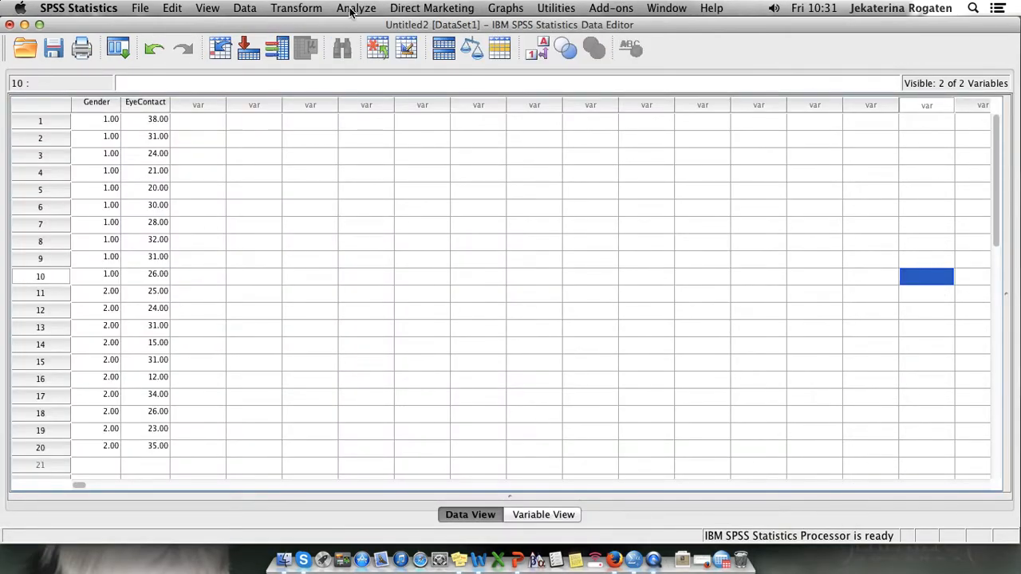
- Start a legacy 2 Independent Samples nonparametric test with Mann-Whitney U
left_click(355, 8)
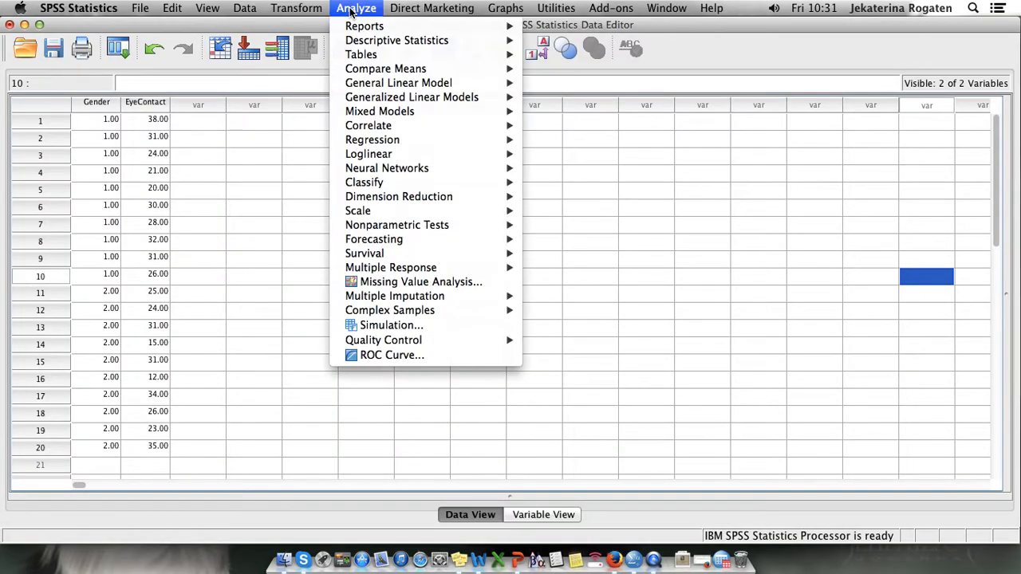
mouse_move(397, 224)
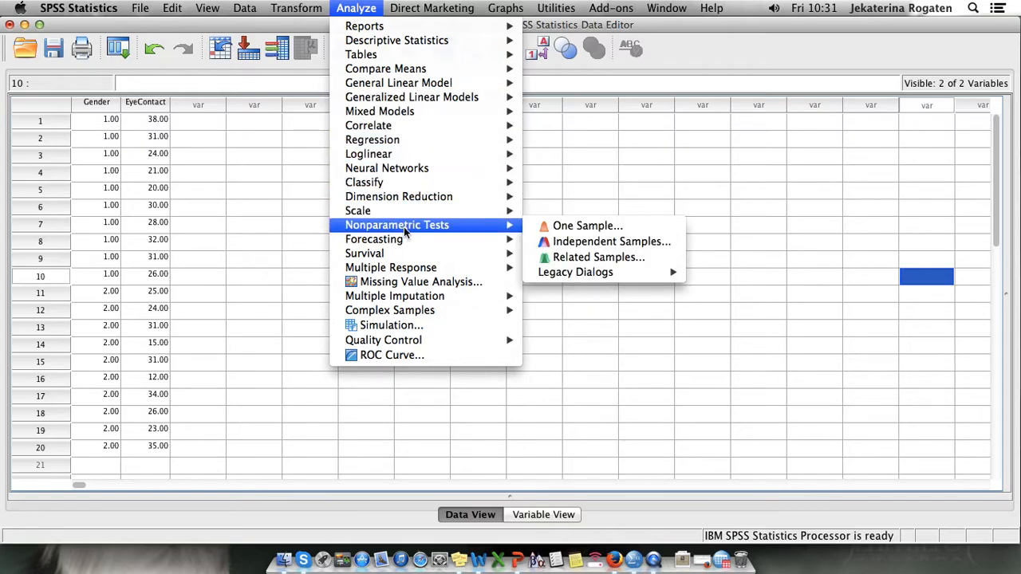
mouse_move(606, 290)
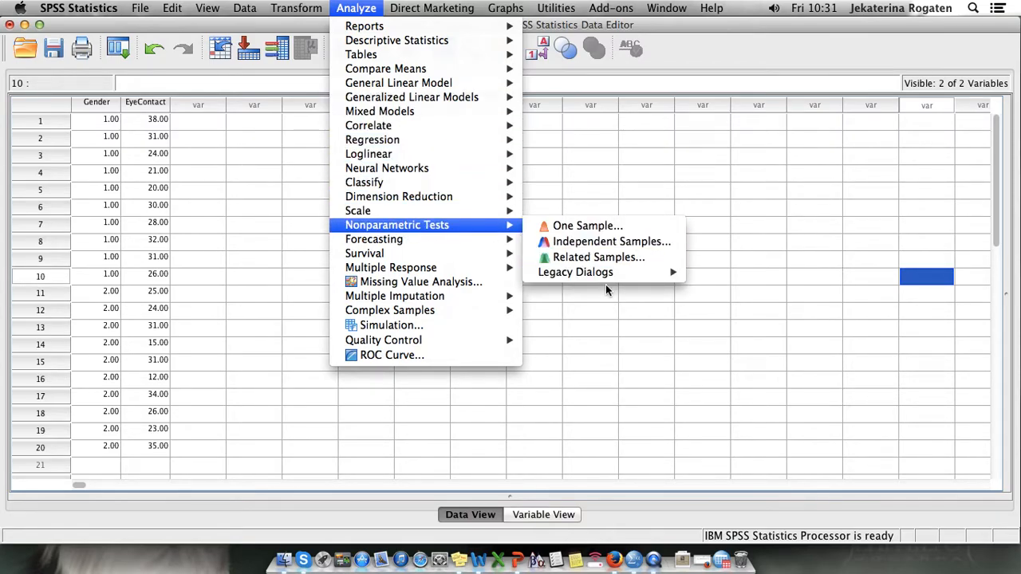
left_click(575, 272)
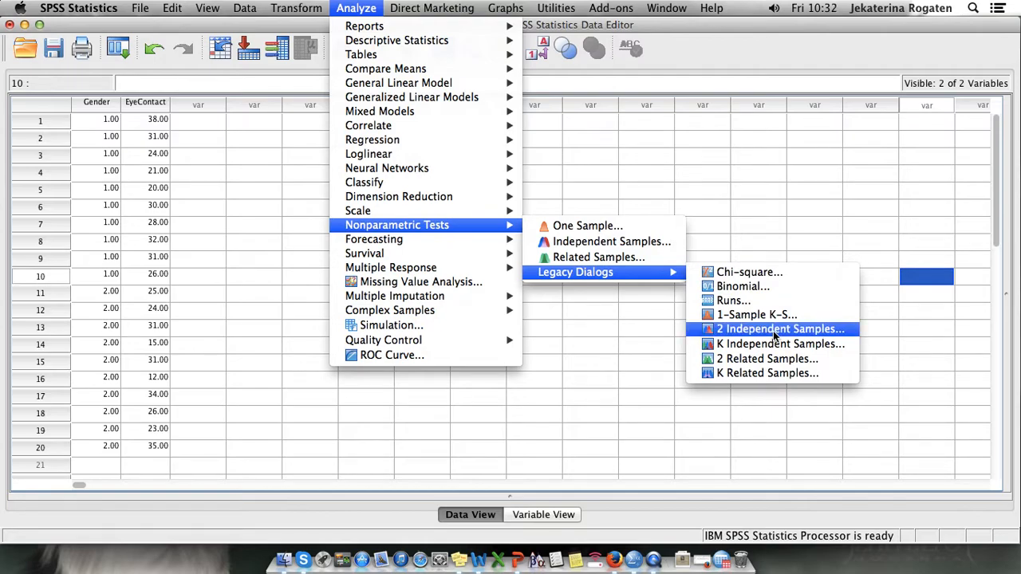
left_click(779, 329)
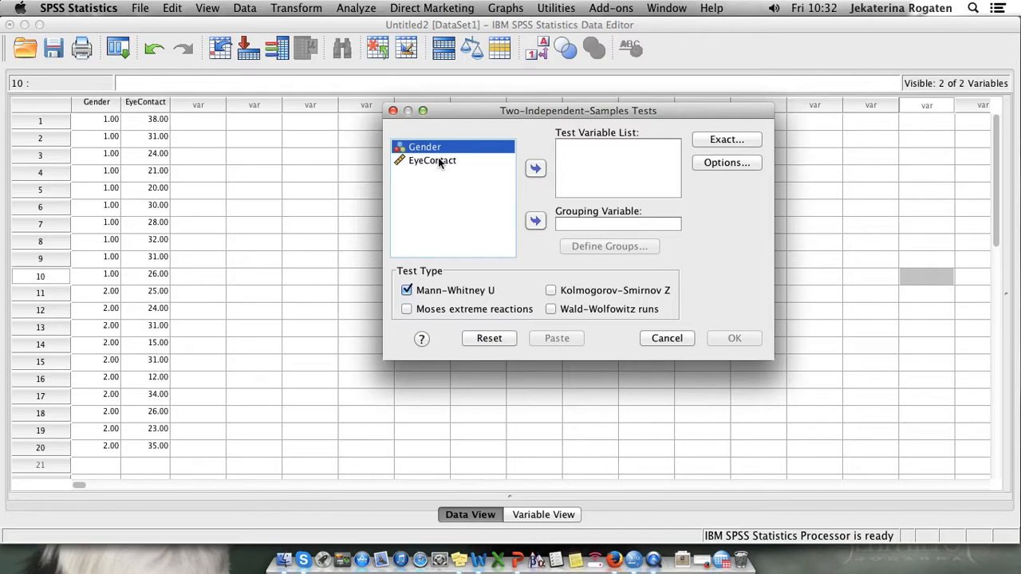
mouse_move(533, 238)
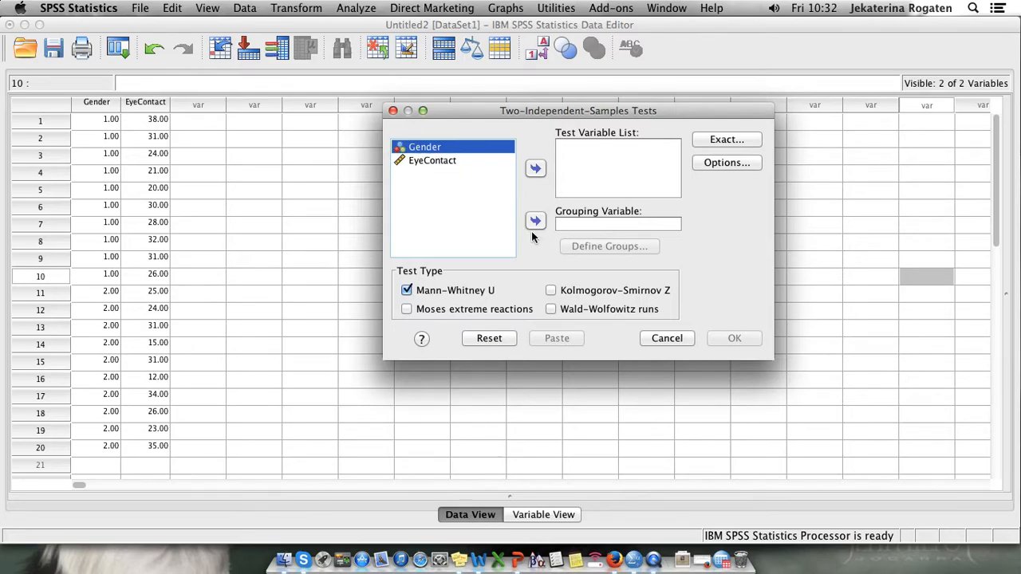
- Make Gender the grouping variable with groups 1 and 2, and EyeContact the test variable
left_click(535, 221)
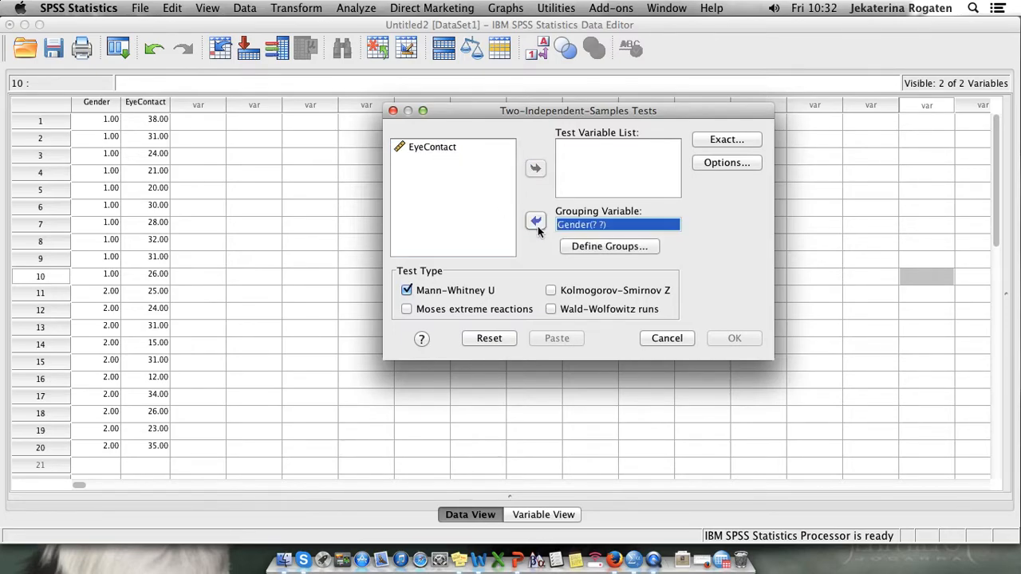
left_click(608, 245)
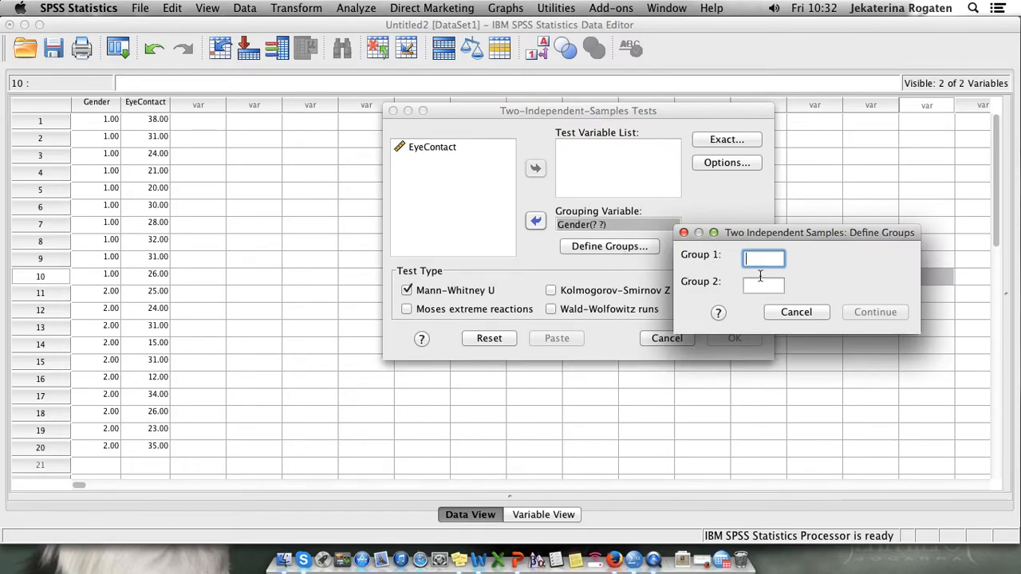
type("1")
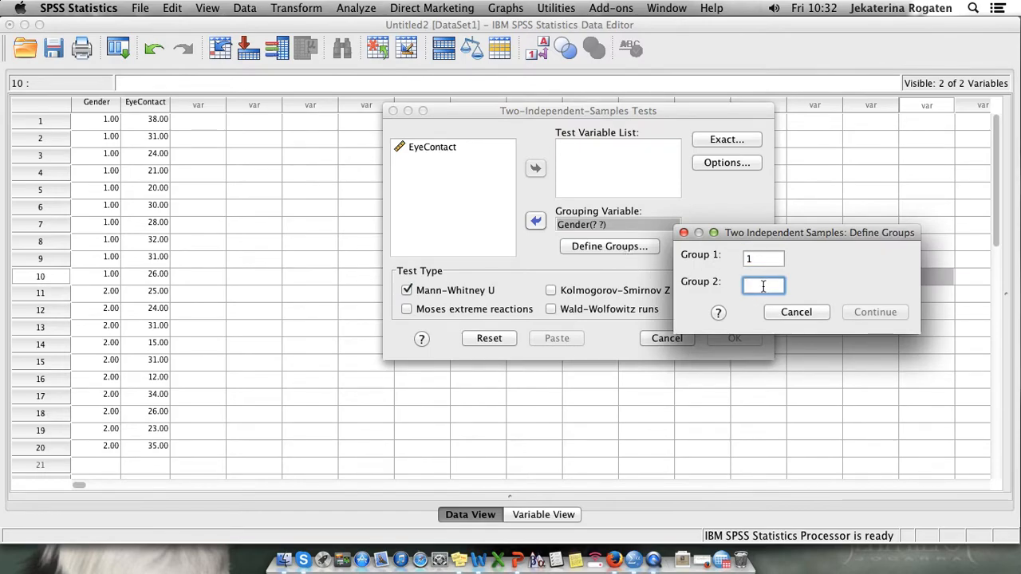
type("2")
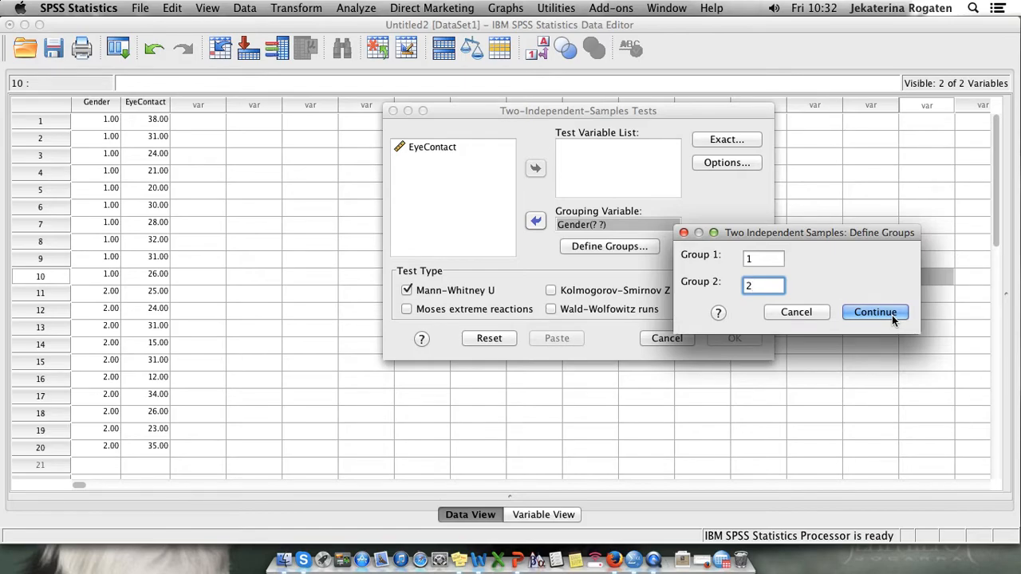
left_click(875, 312)
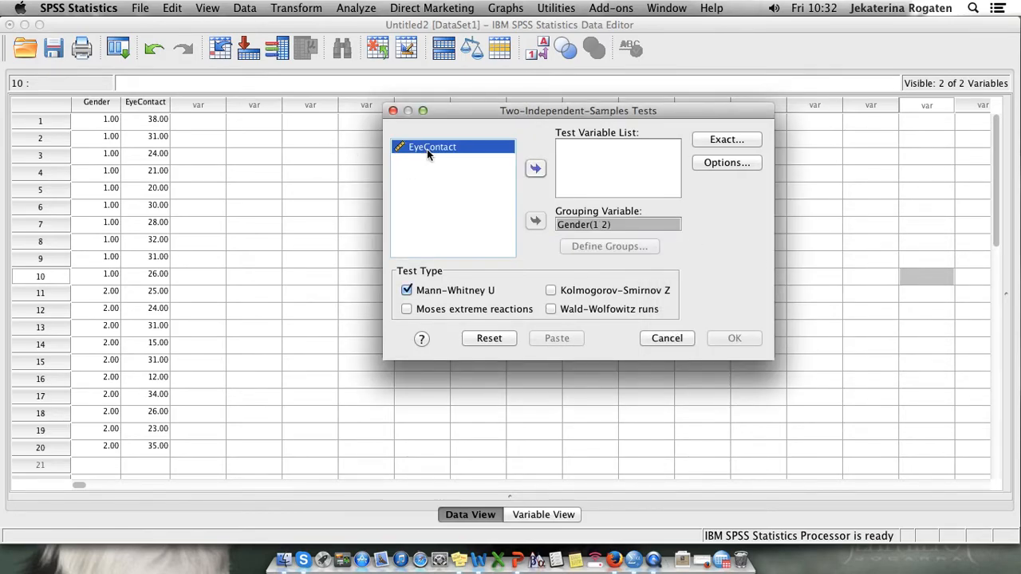
left_click(535, 168)
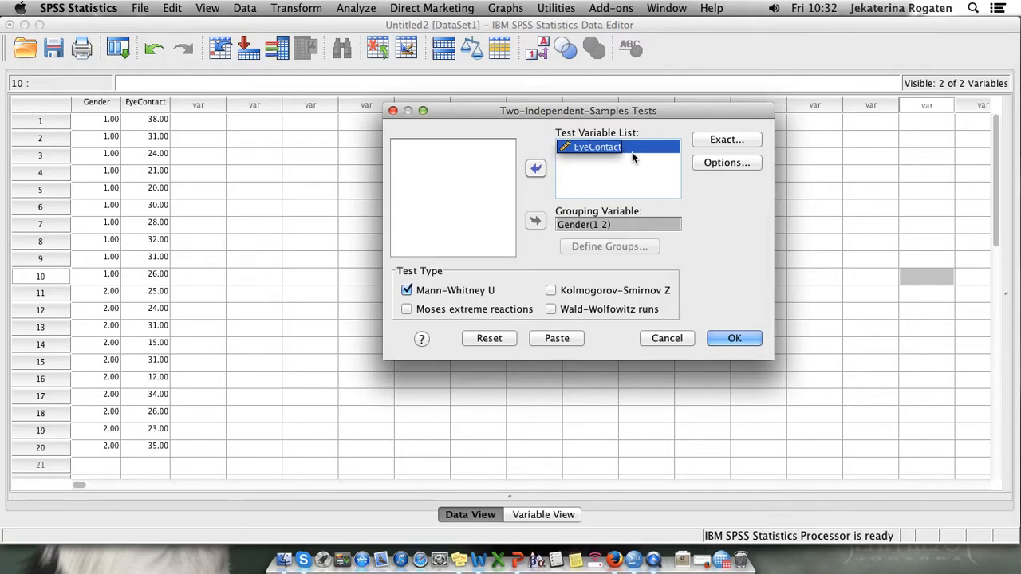
left_click(725, 139)
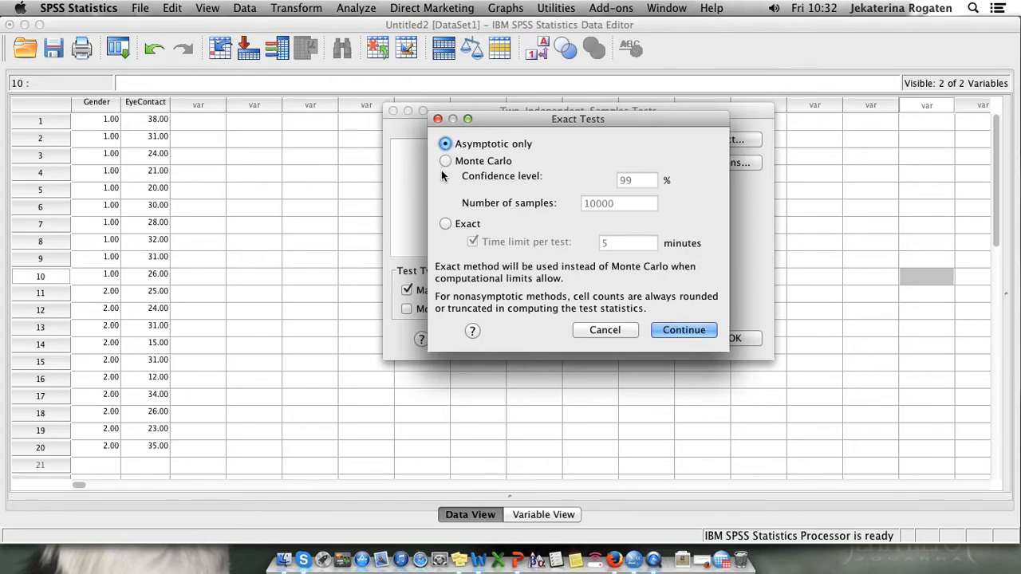
mouse_move(447, 227)
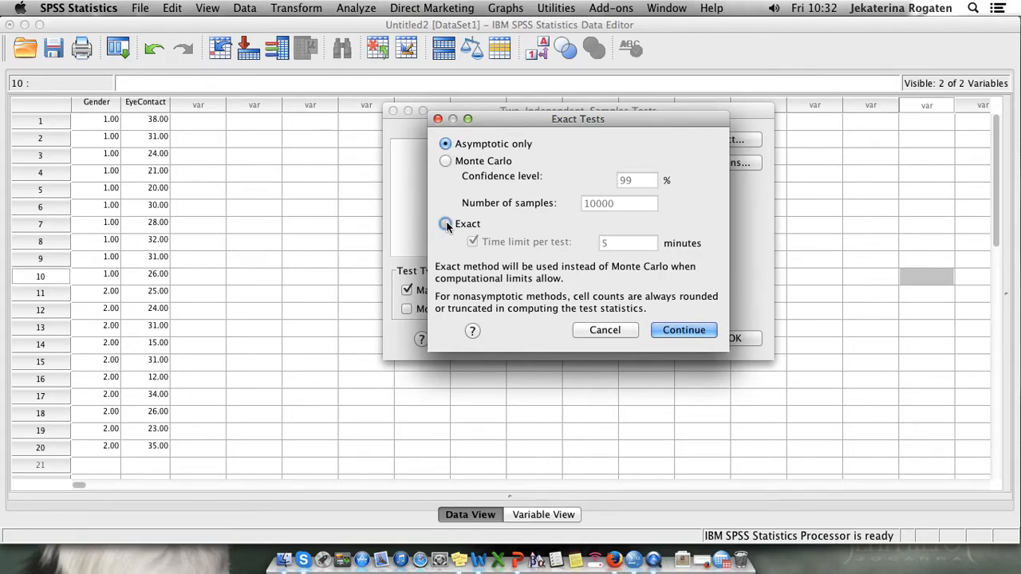
- Set the Mann-Whitney test to compute exact significance
left_click(445, 224)
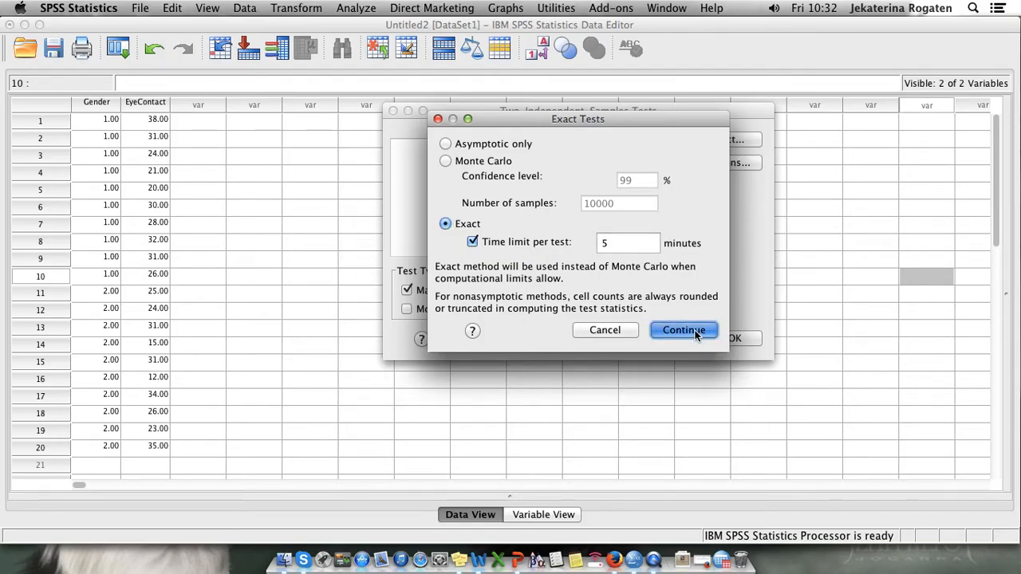
left_click(683, 329)
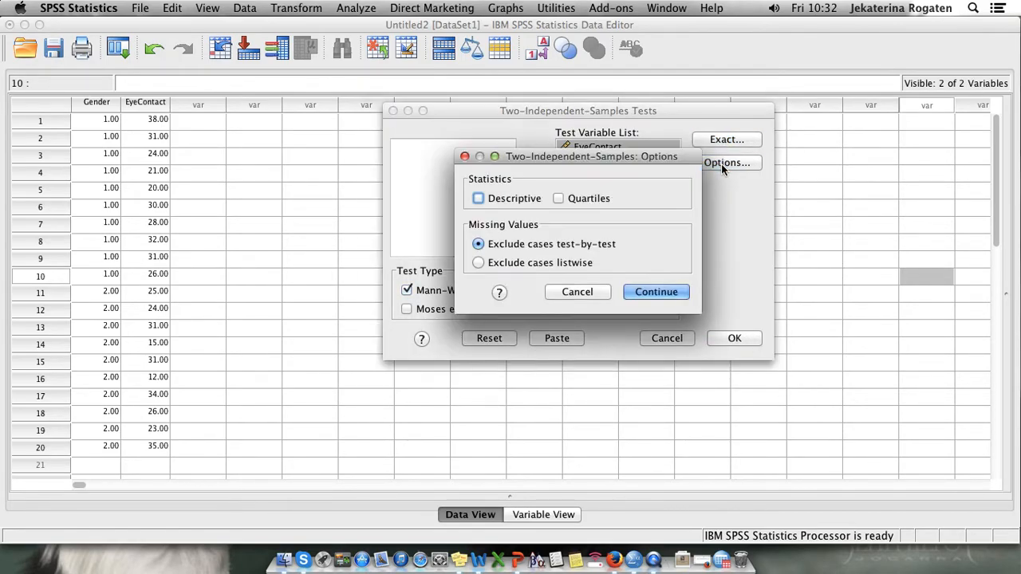
mouse_move(479, 198)
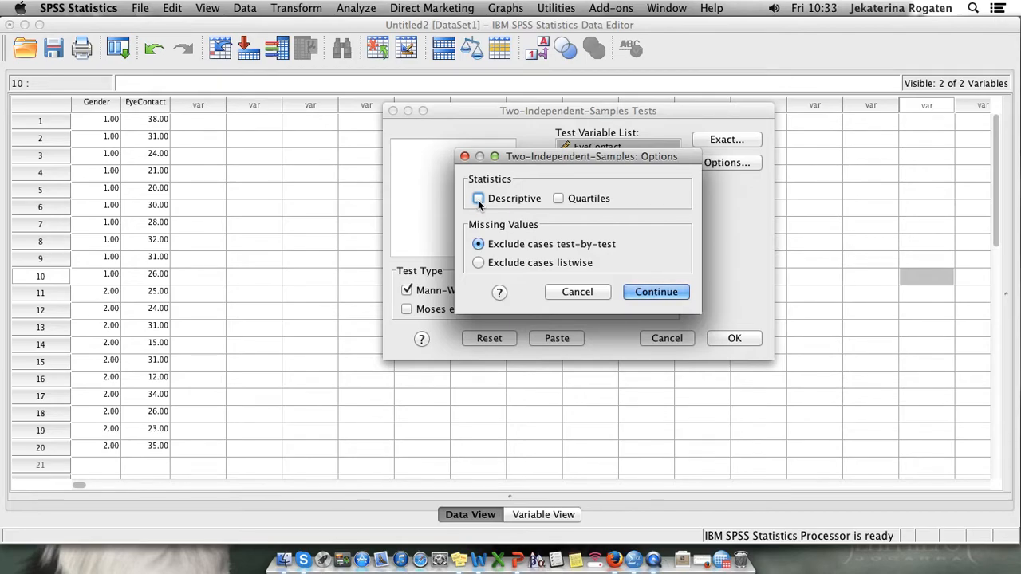
- Include descriptive statistics and run the Mann-Whitney U test
left_click(478, 198)
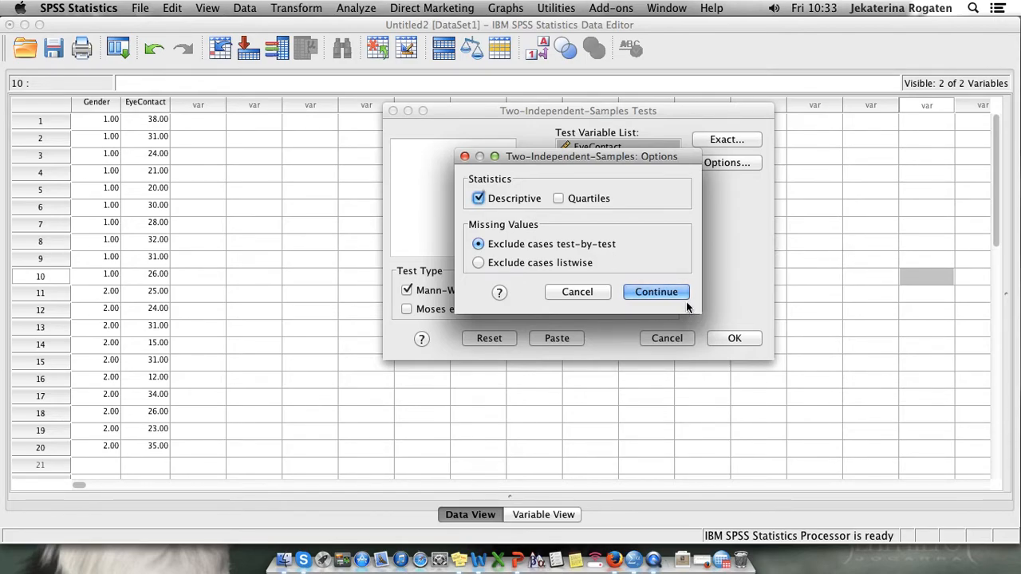
left_click(655, 291)
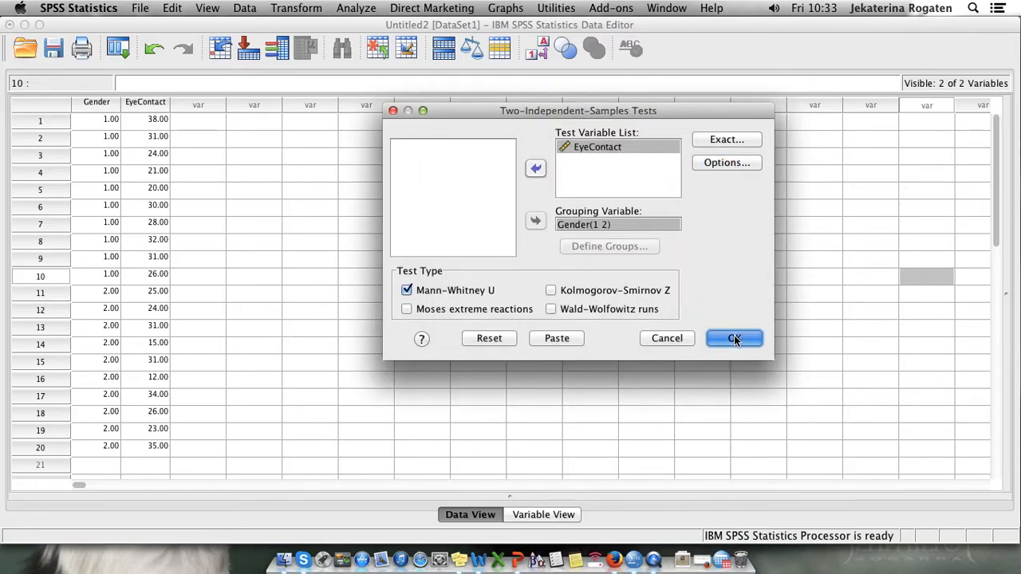
left_click(733, 339)
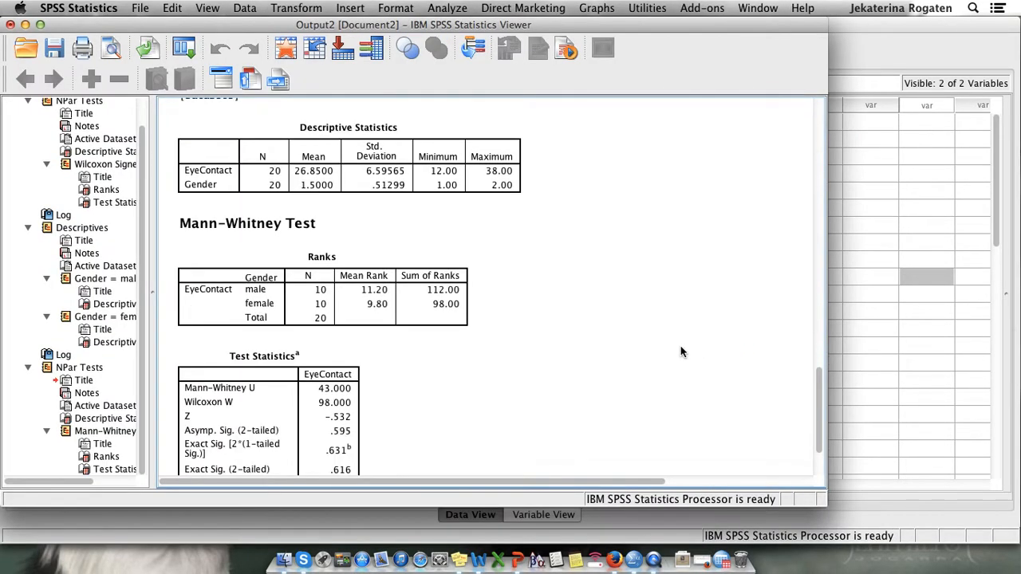
left_click(348, 171)
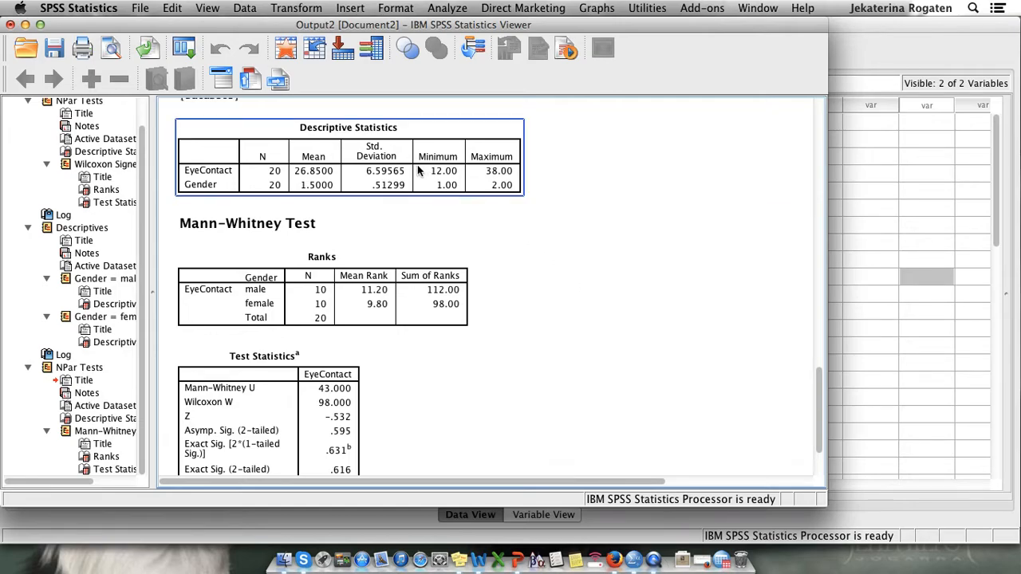
mouse_move(355, 191)
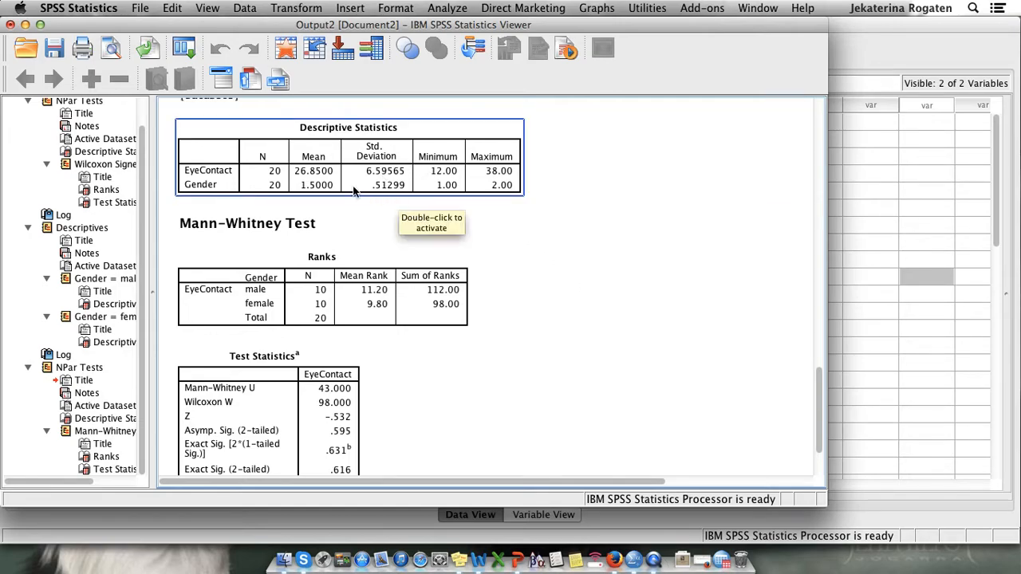
mouse_move(223, 187)
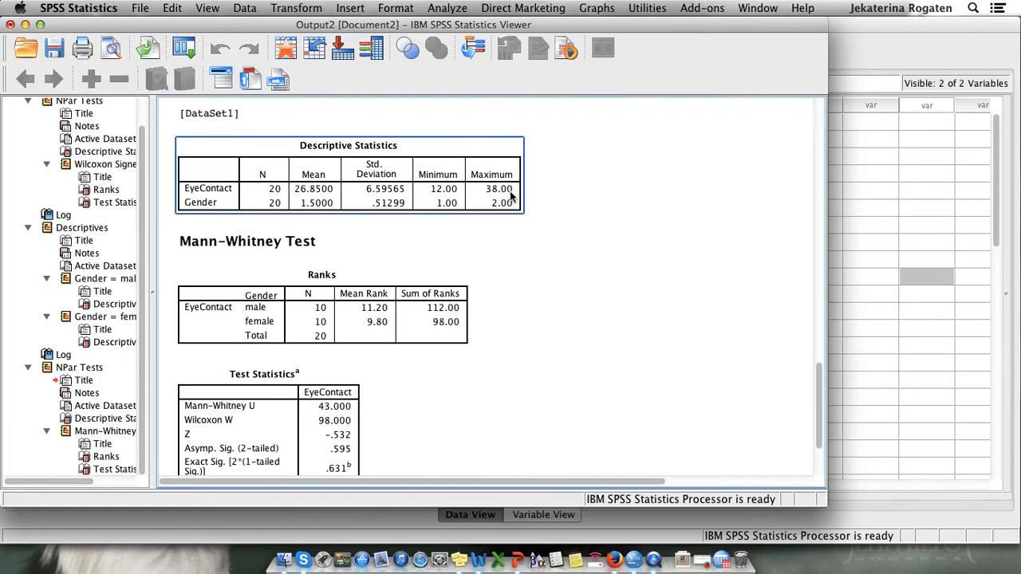
mouse_move(307, 198)
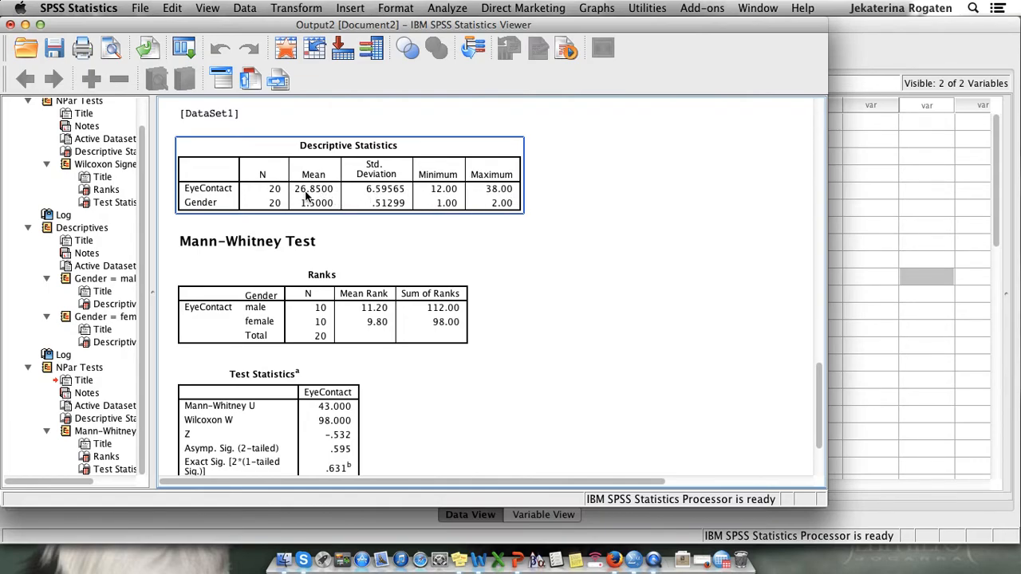
mouse_move(314, 195)
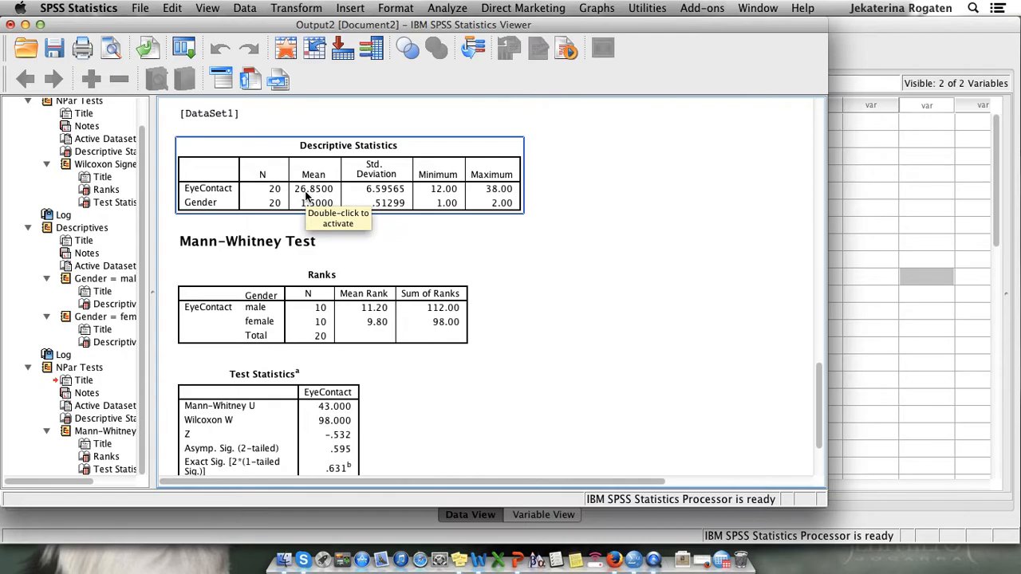
mouse_move(323, 210)
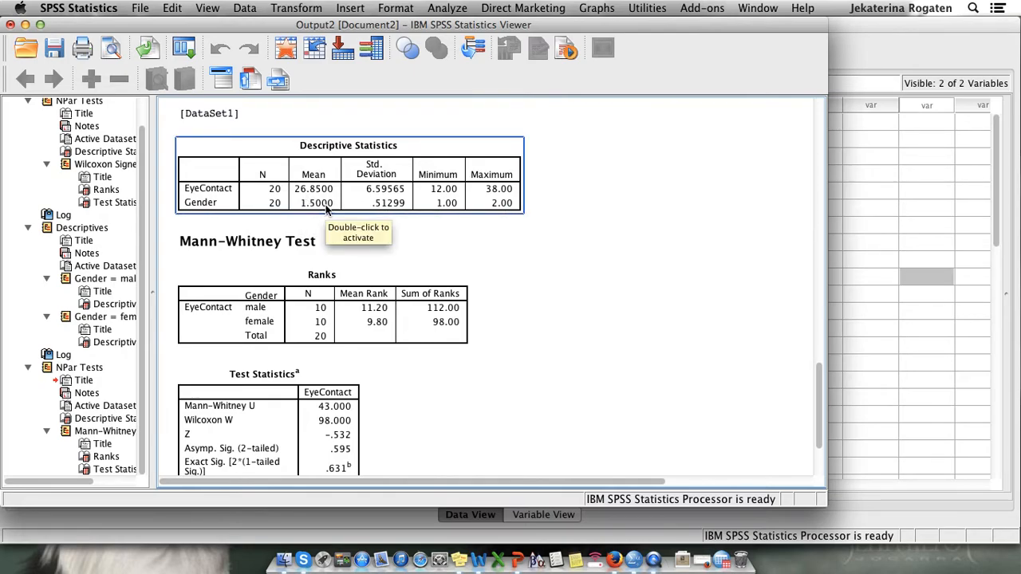
mouse_move(437, 209)
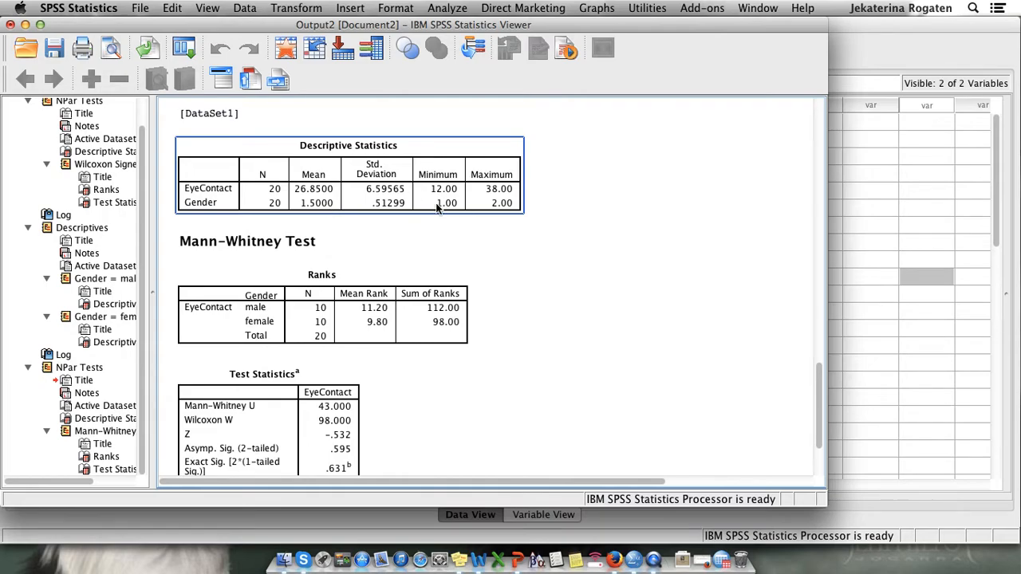
left_click(589, 190)
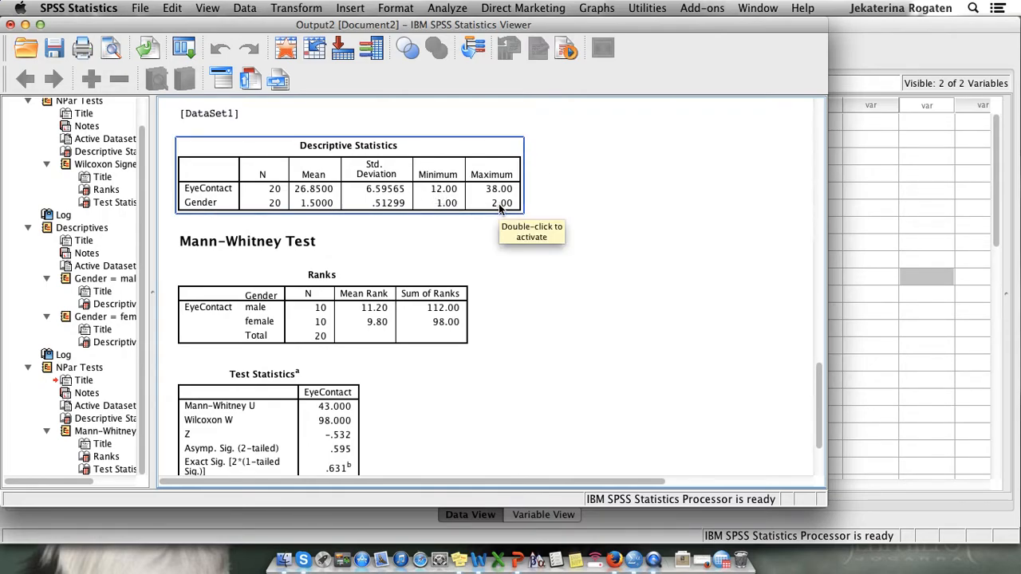
scroll("down", 3)
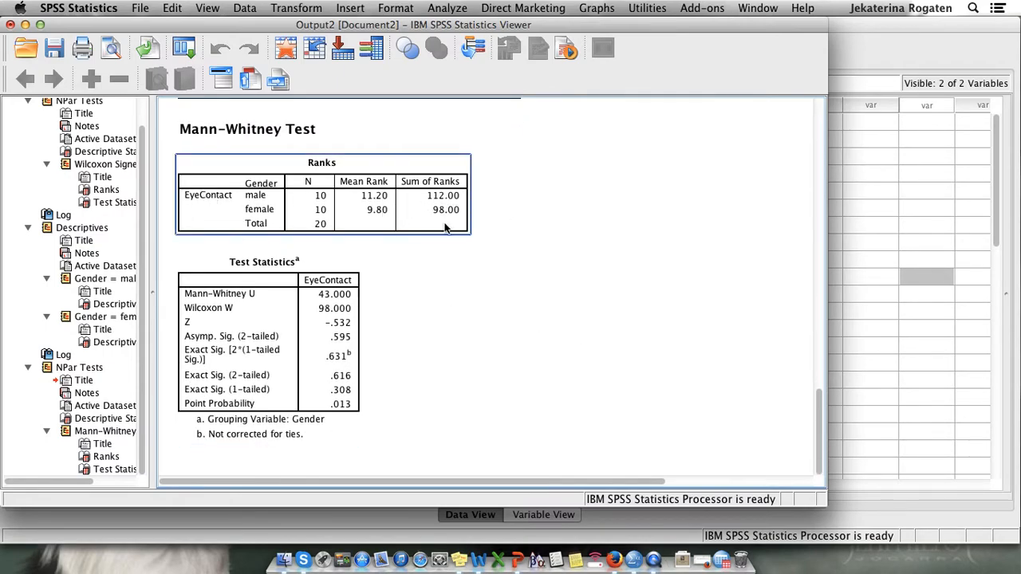
mouse_move(449, 215)
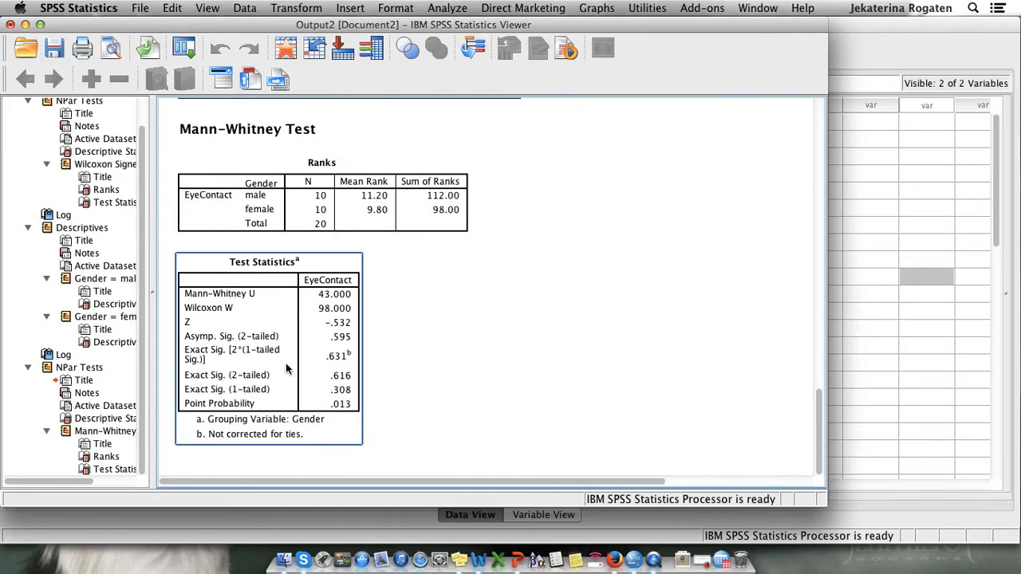
mouse_move(279, 381)
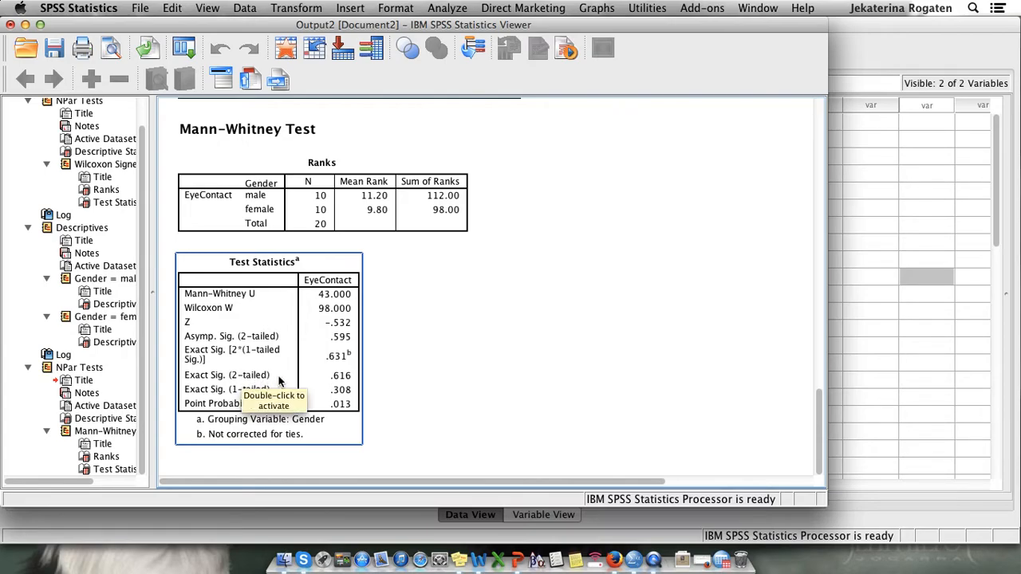
mouse_move(260, 394)
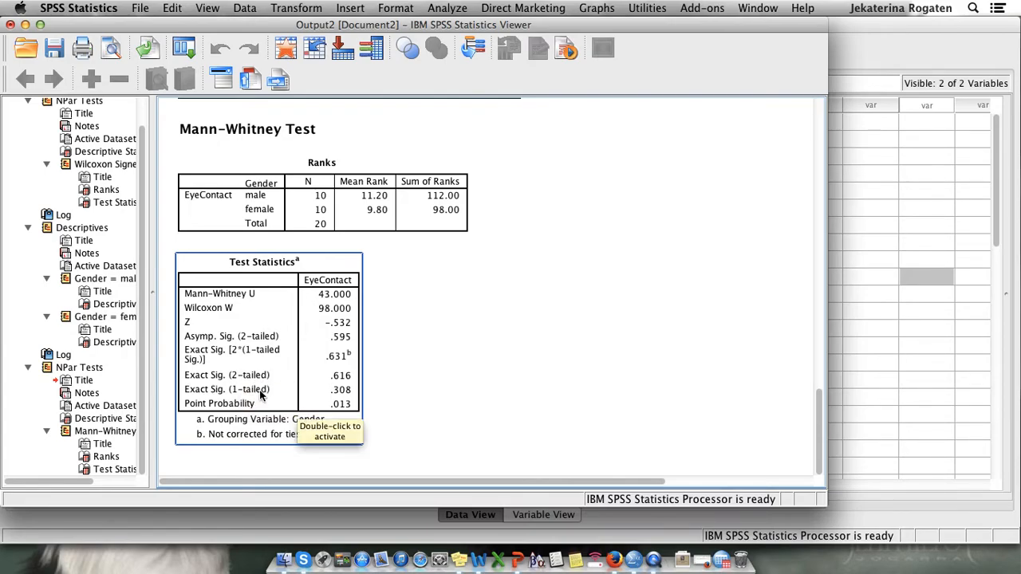
mouse_move(613, 434)
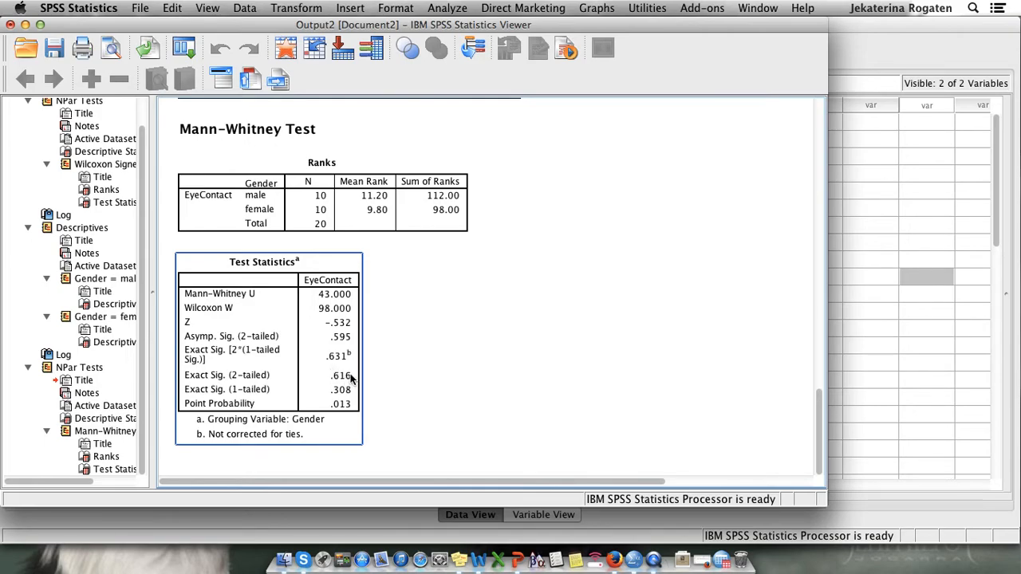
left_click(543, 398)
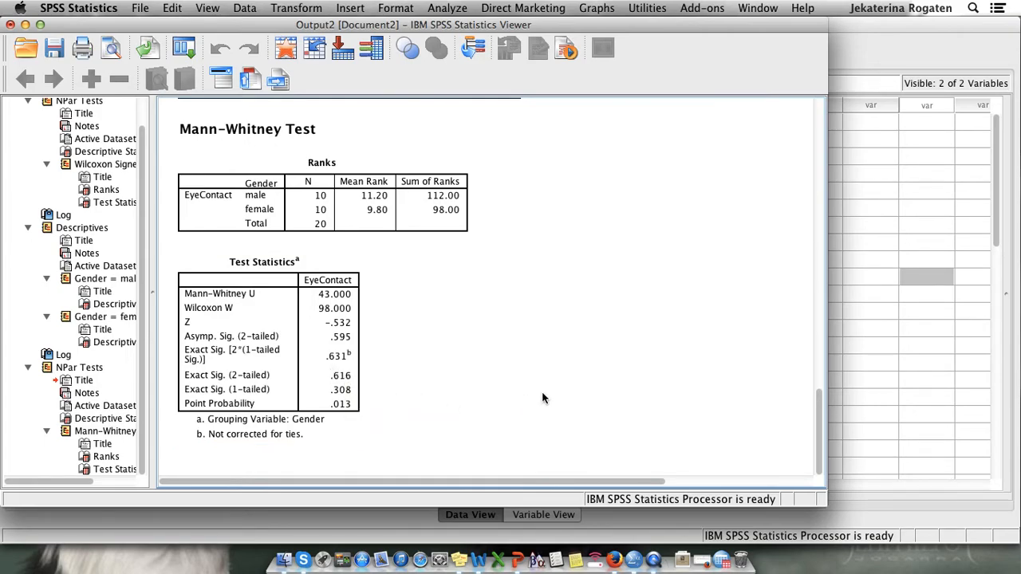